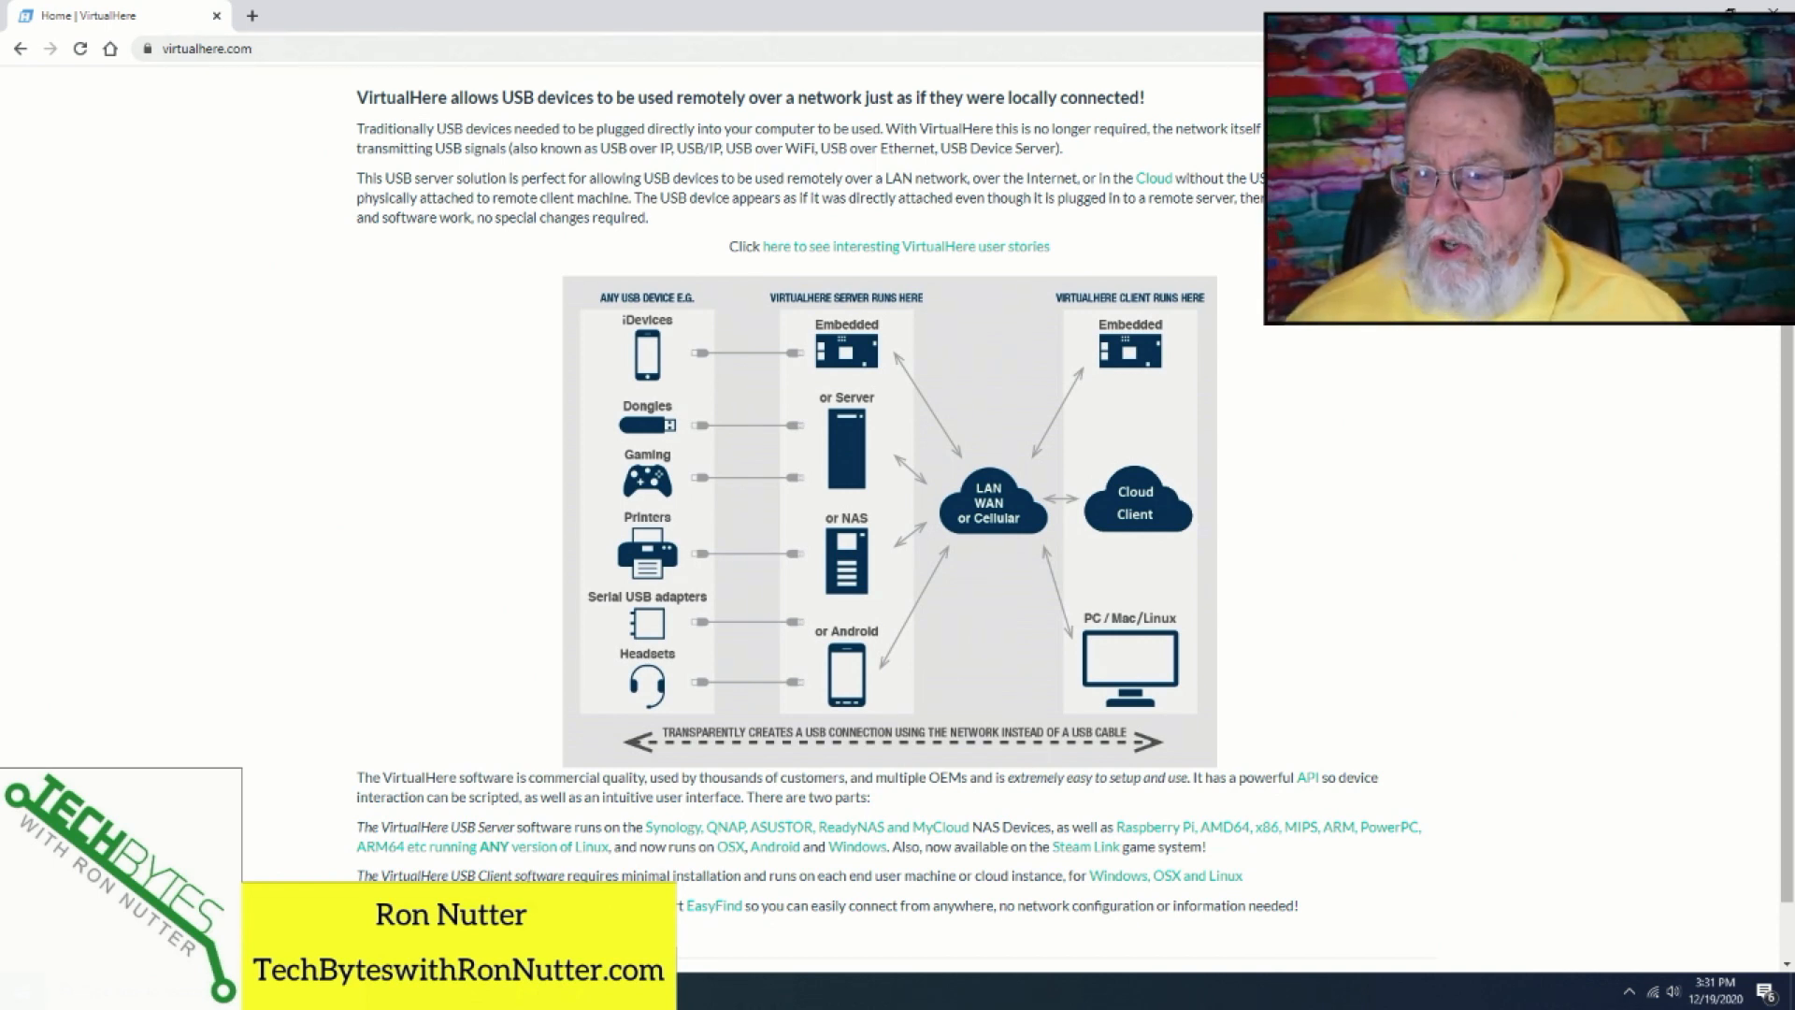
{"action": "mouse_move", "coordinate": [1028, 364]}
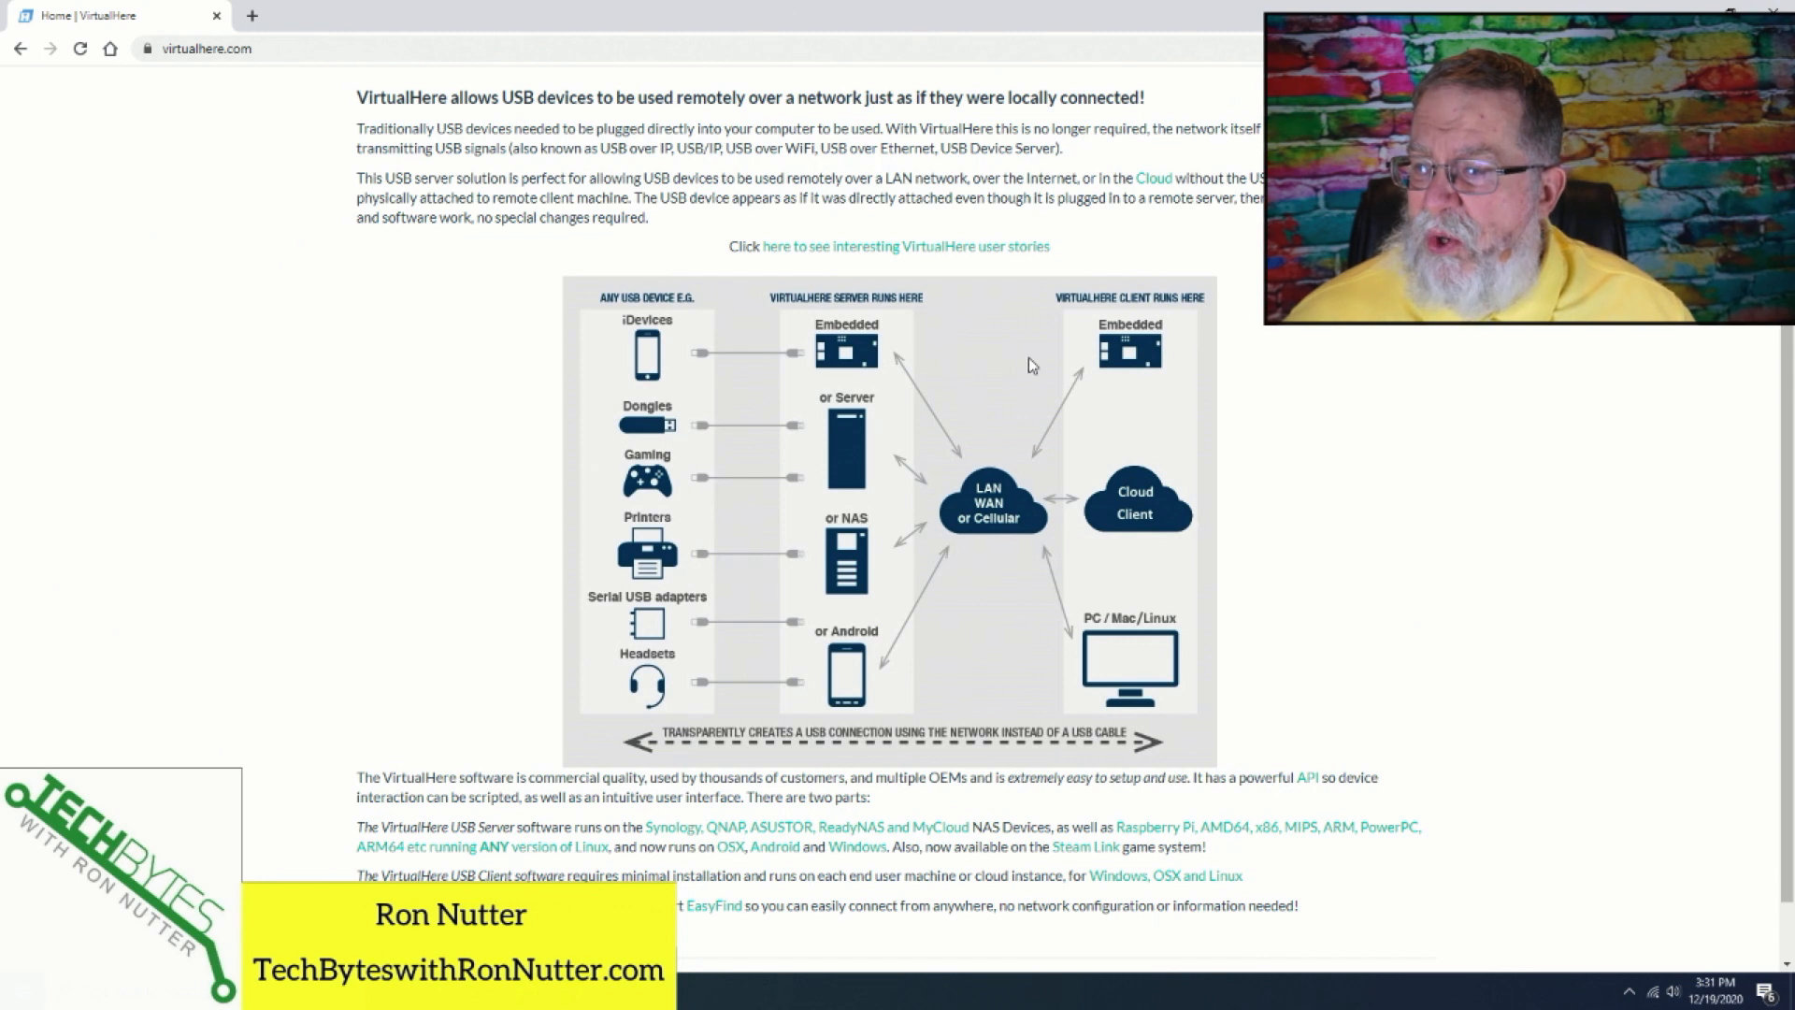
{"action": "mouse_move", "coordinate": [1139, 352]}
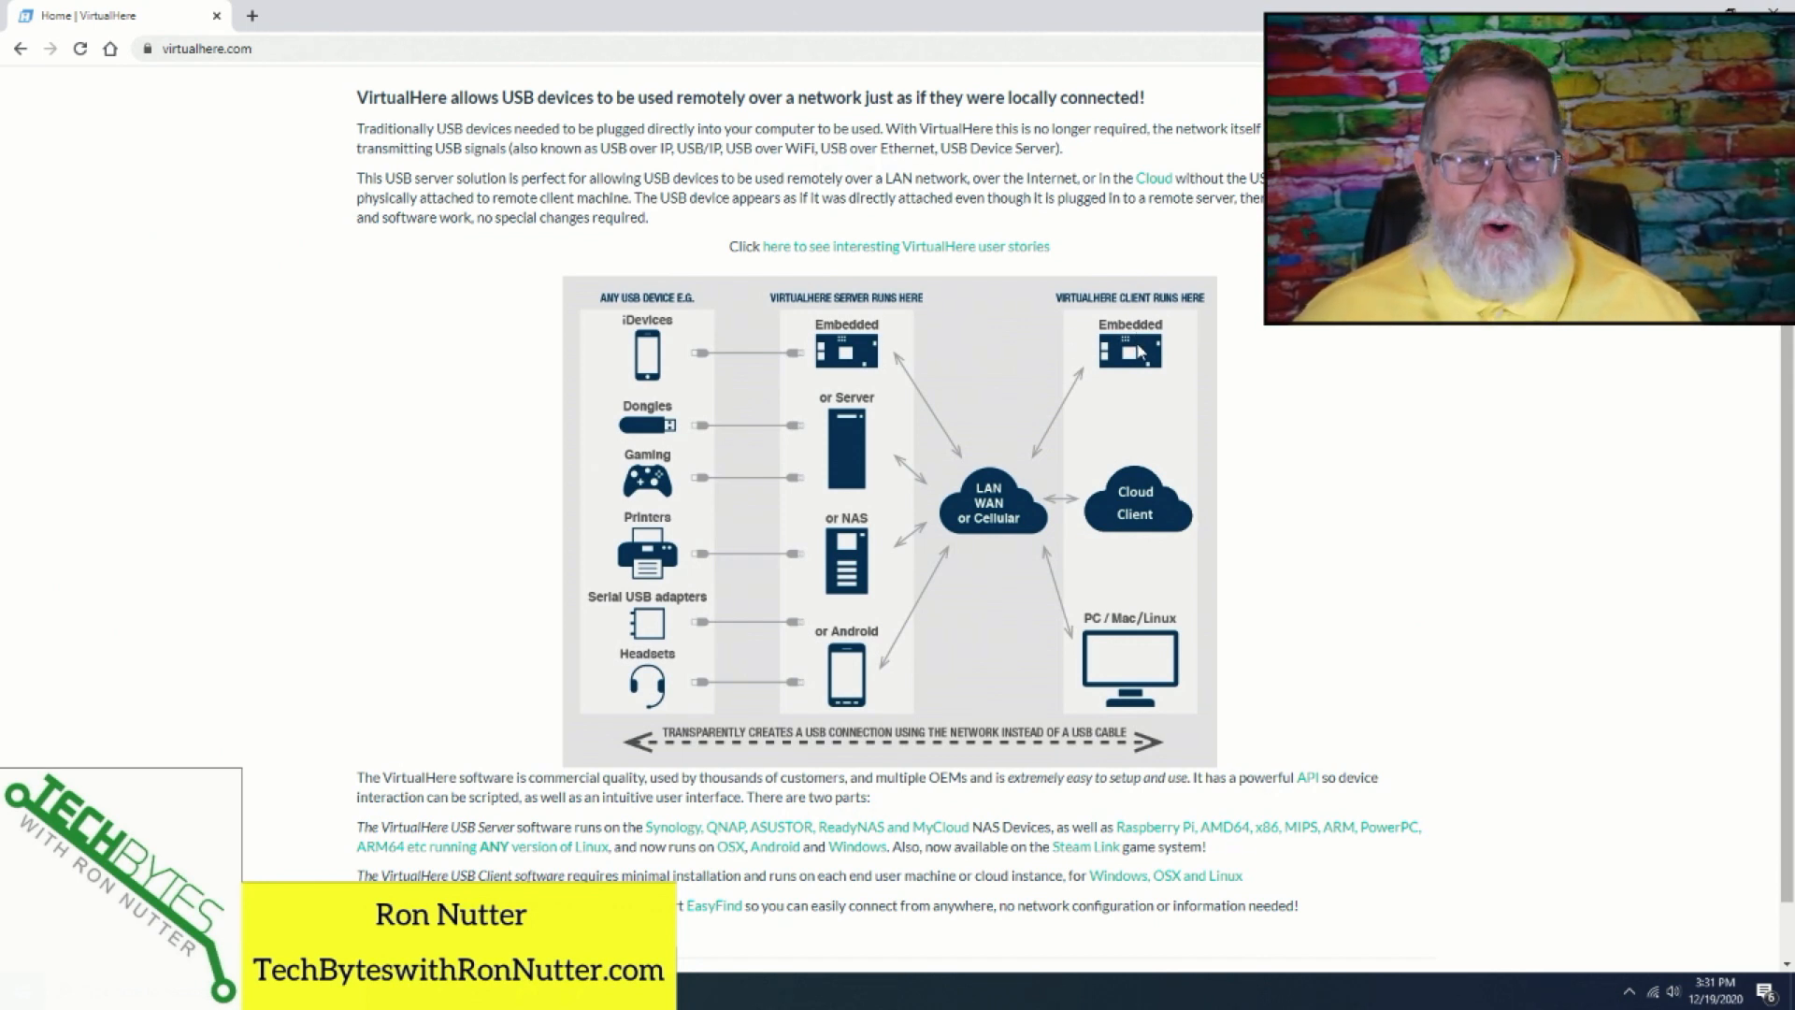
{"action": "mouse_move", "coordinate": [1161, 518]}
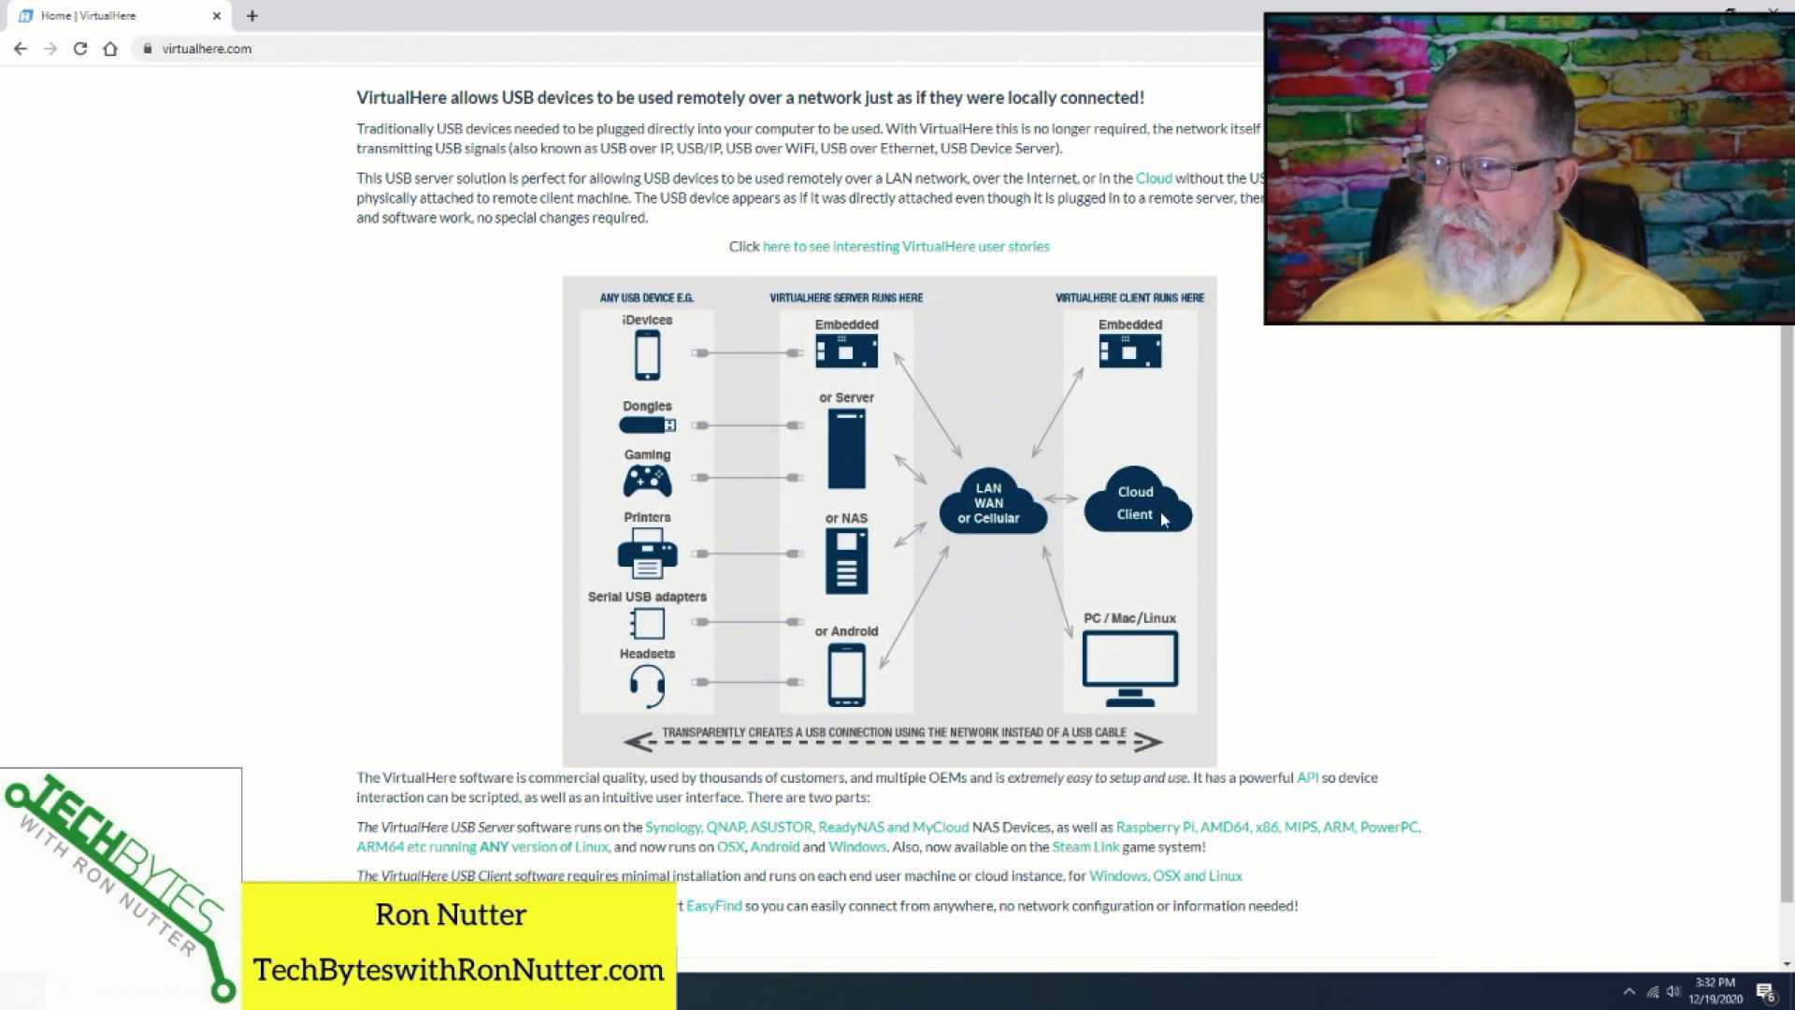
{"action": "mouse_move", "coordinate": [1028, 707]}
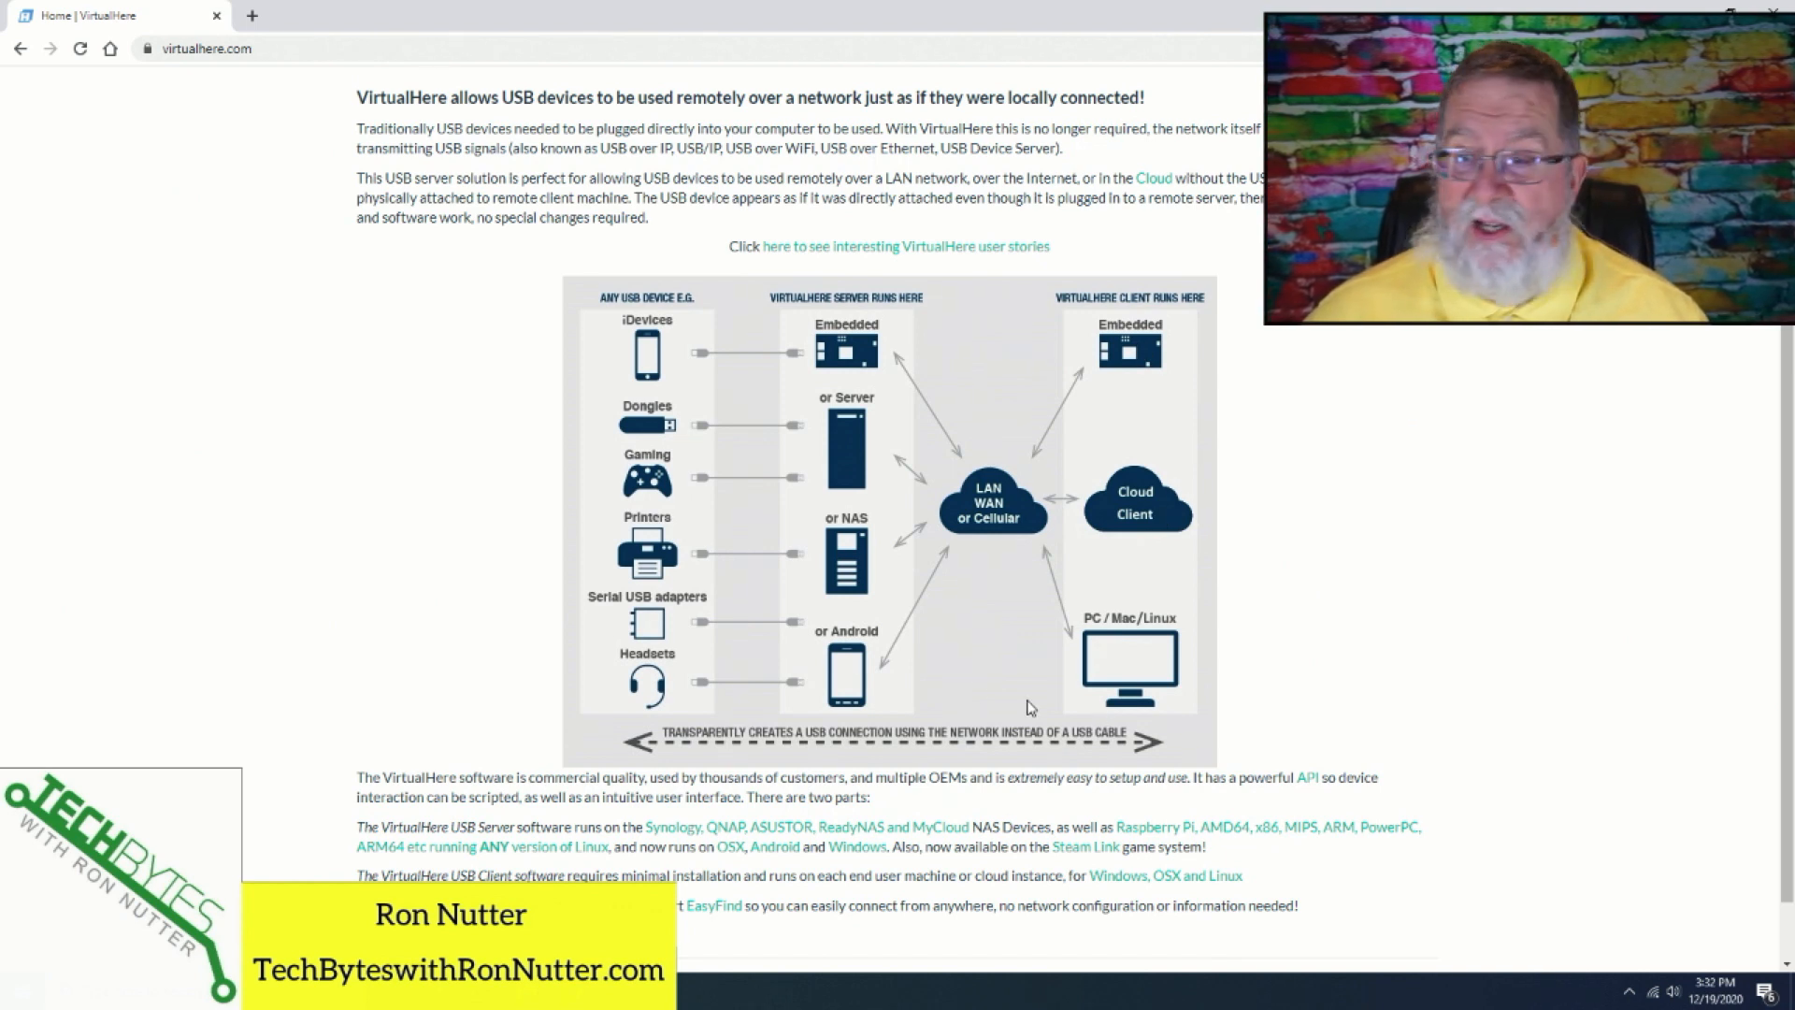
{"action": "mouse_move", "coordinate": [849, 353]}
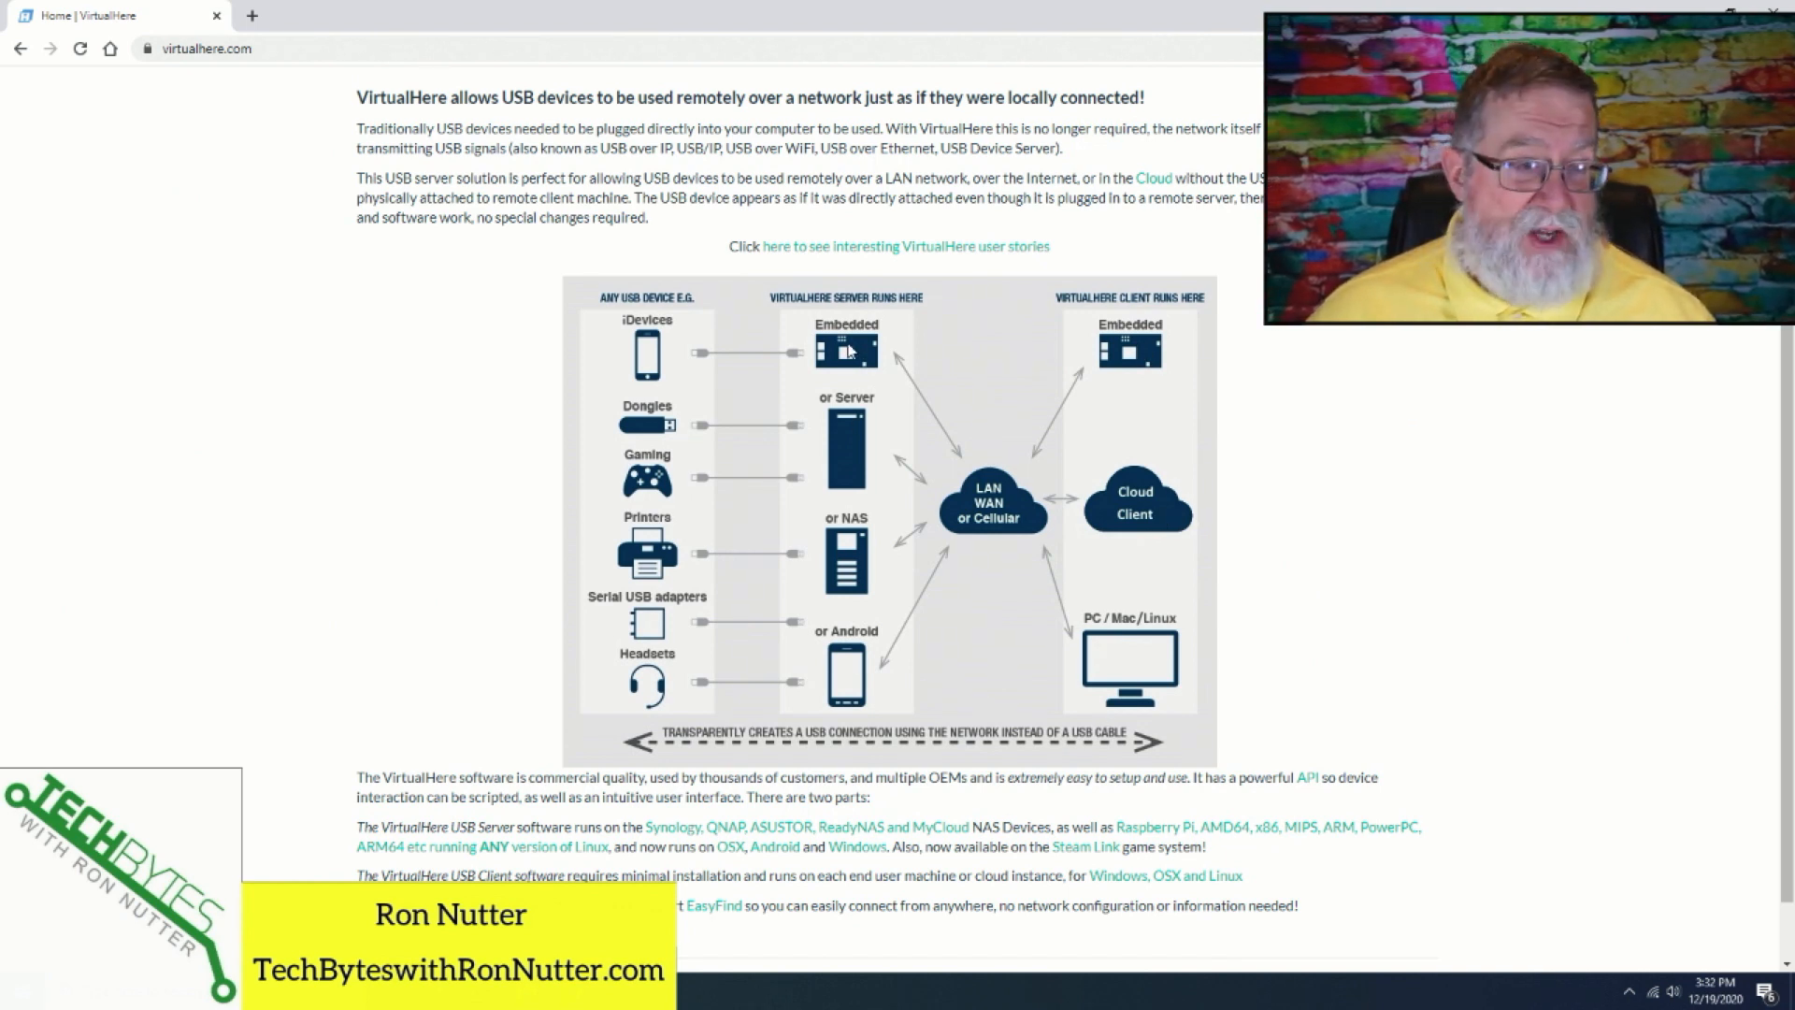
{"action": "mouse_move", "coordinate": [853, 658]}
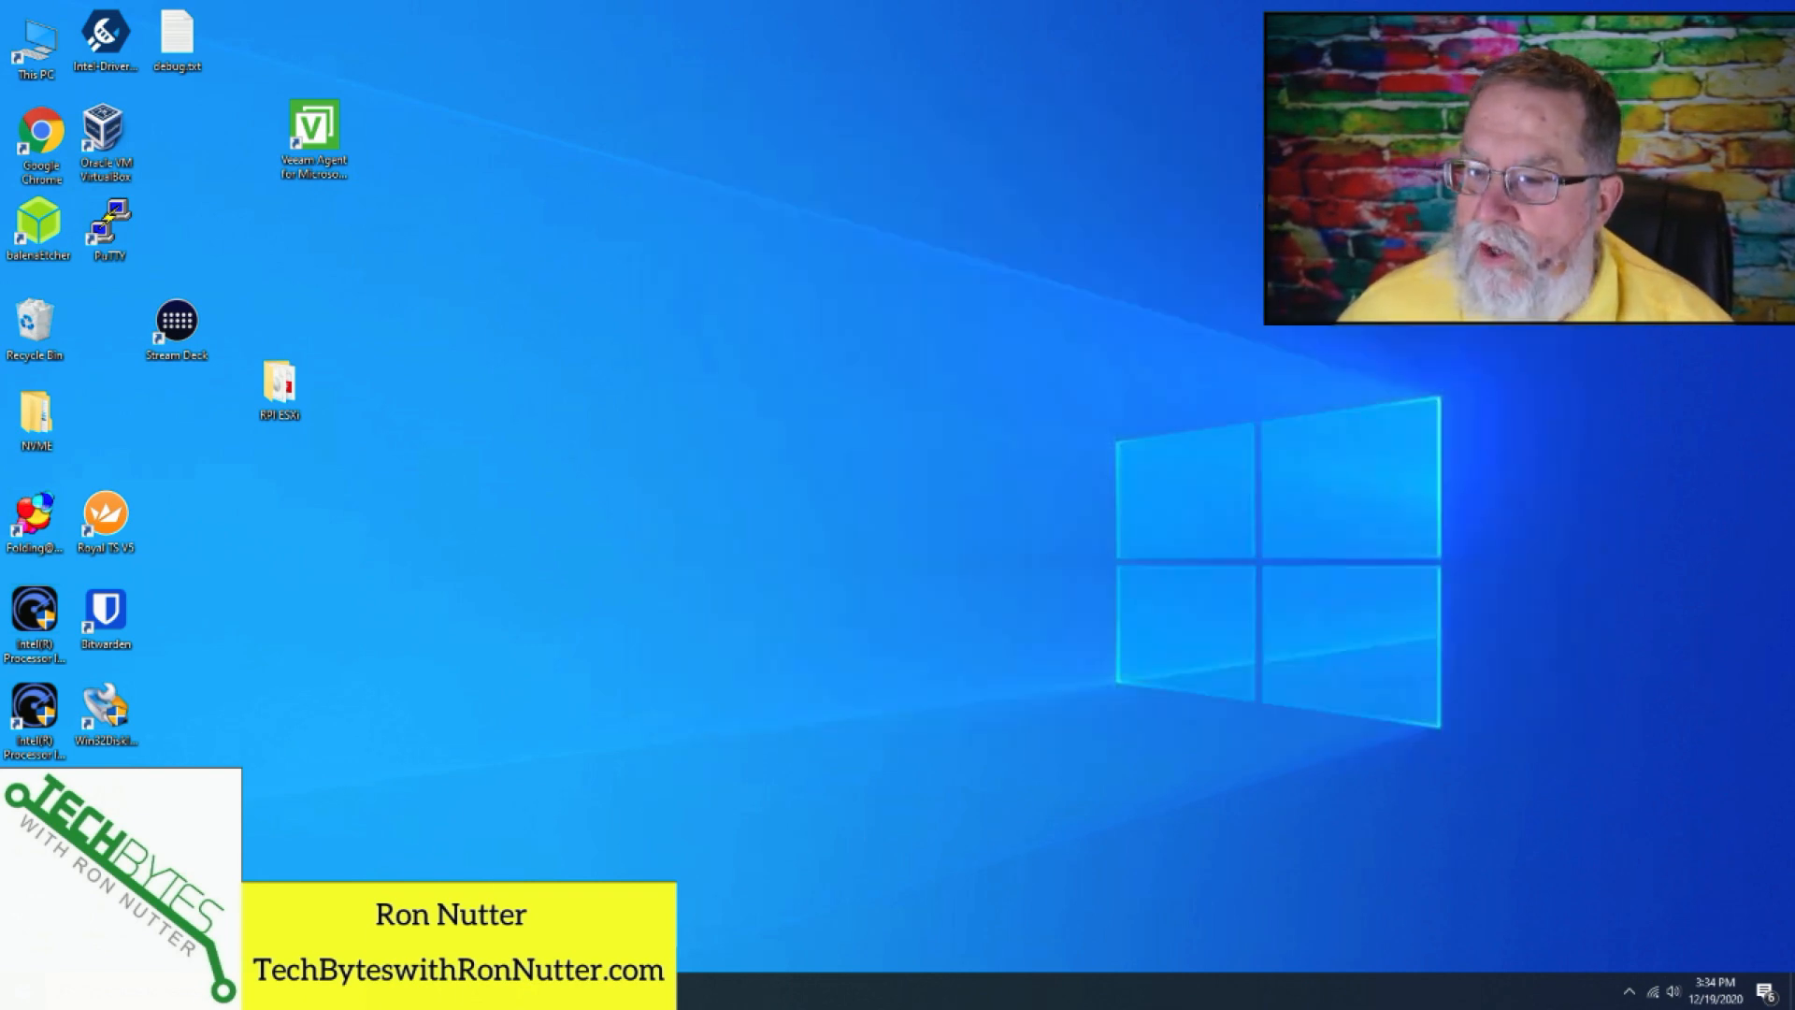
{"action": "mouse_move", "coordinate": [37, 226]}
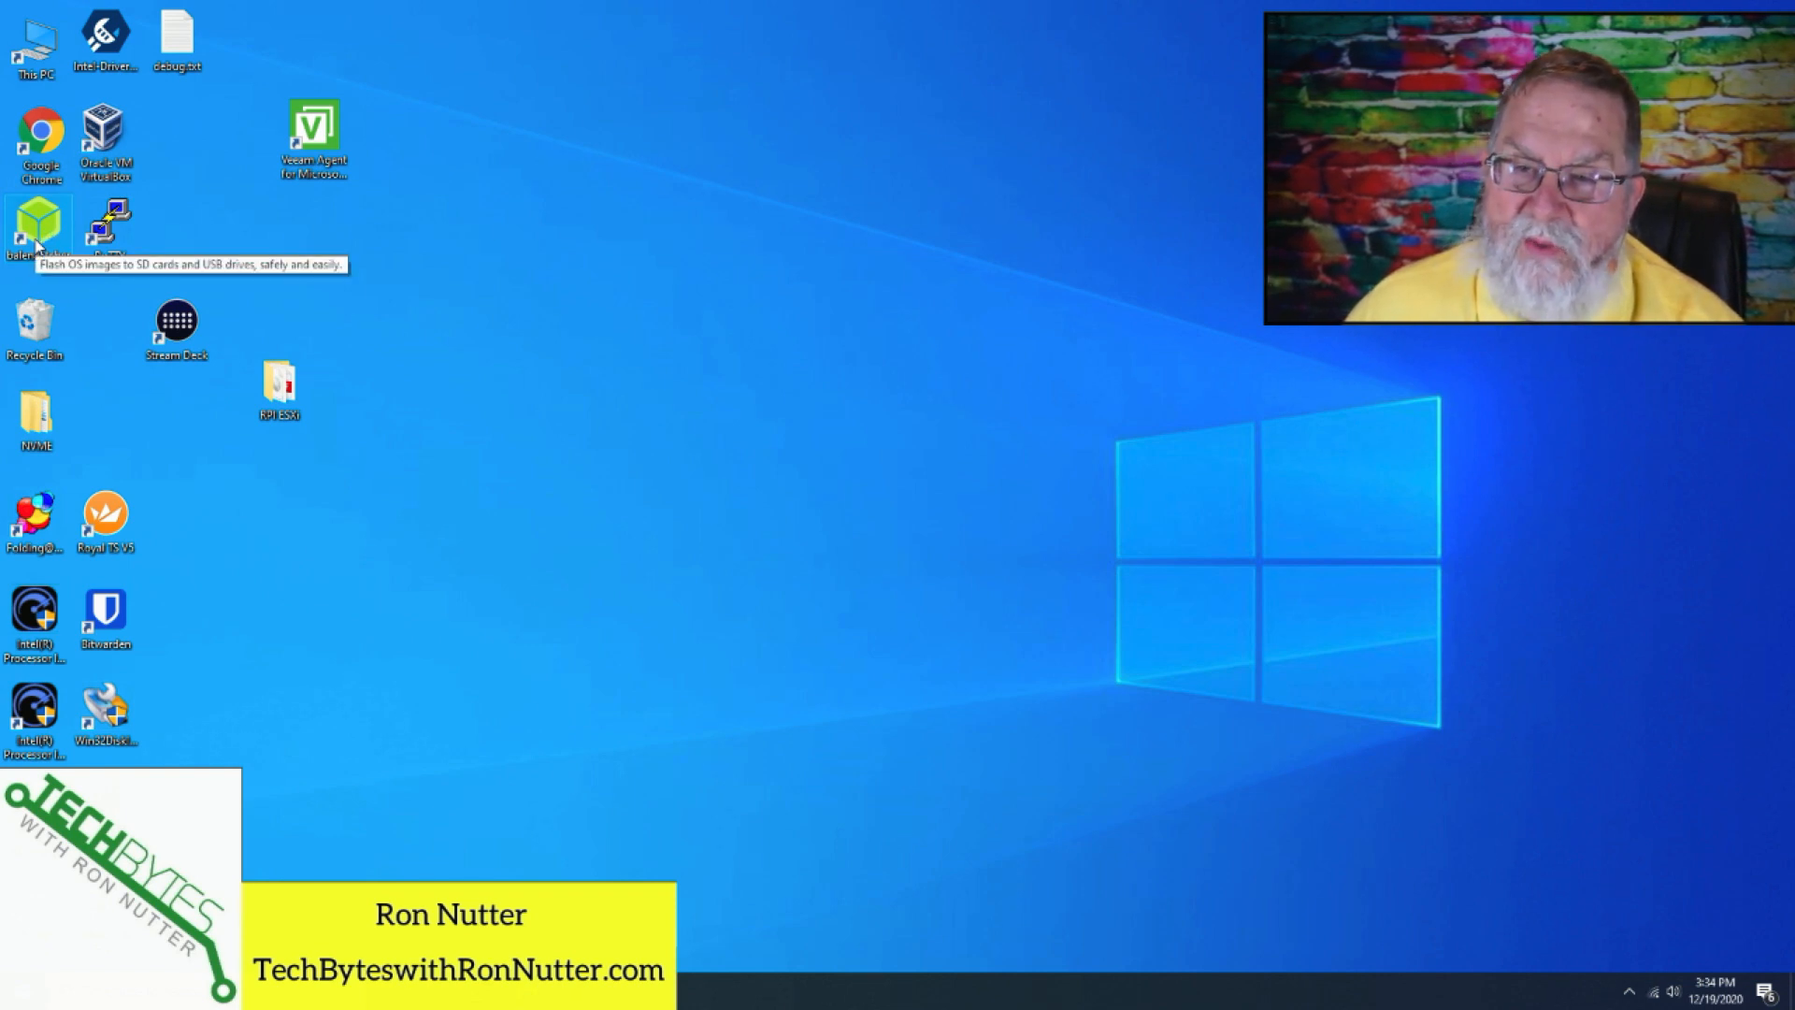
Launch balenaEtcher from its desktop shortcut.
{"action": "double_click", "coordinate": [35, 226]}
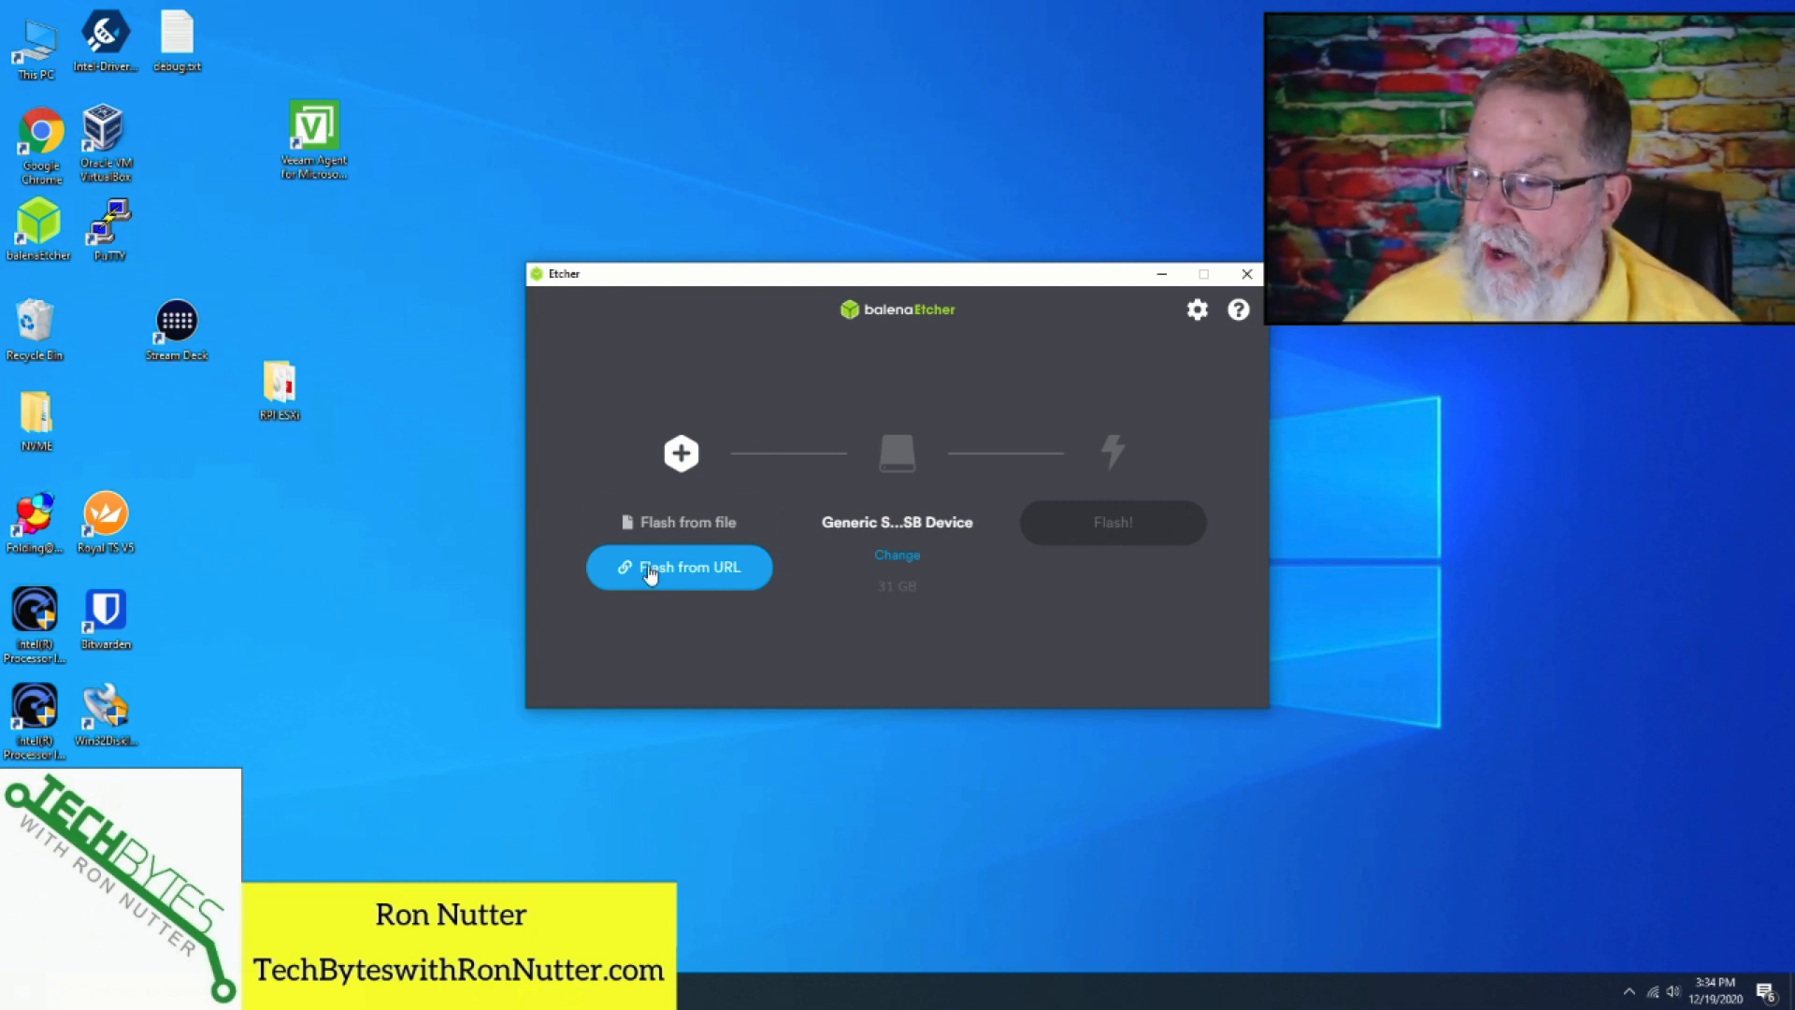
Choose the Raspberry Pi OS buster lite zip from Downloads as the image to flash.
{"action": "left_click", "coordinate": [689, 521]}
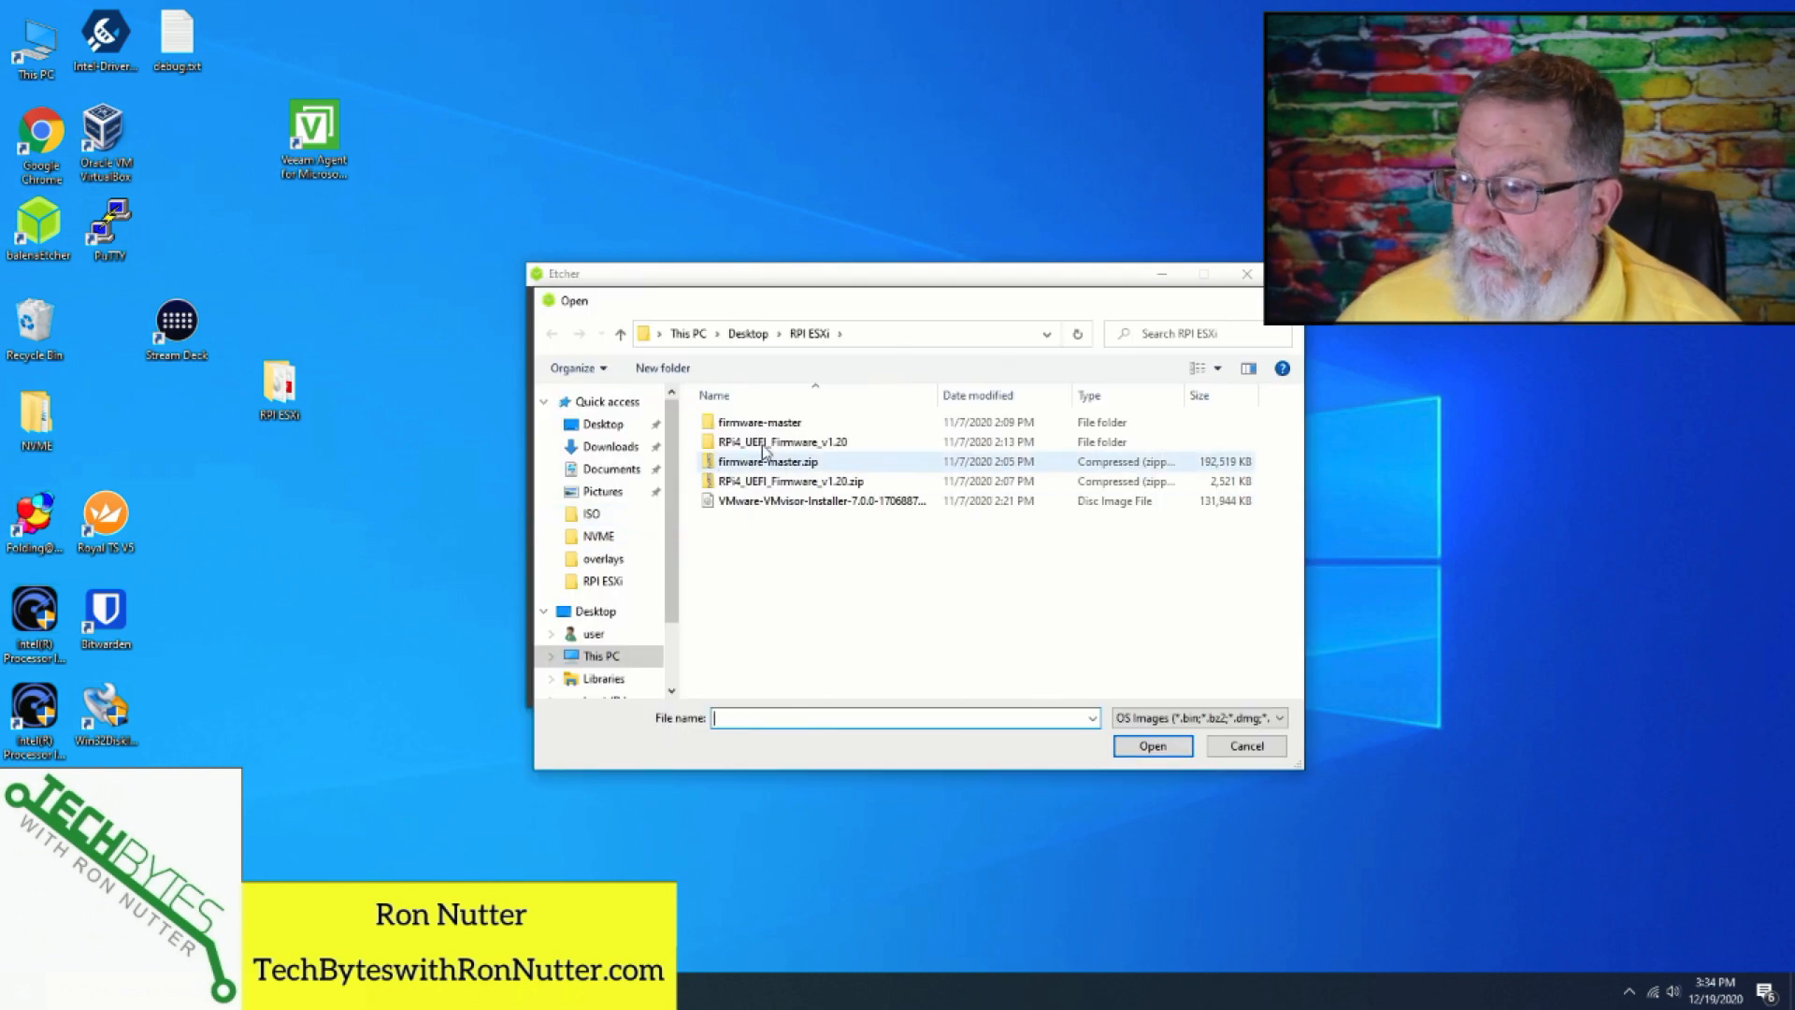
{"action": "left_click", "coordinate": [748, 333]}
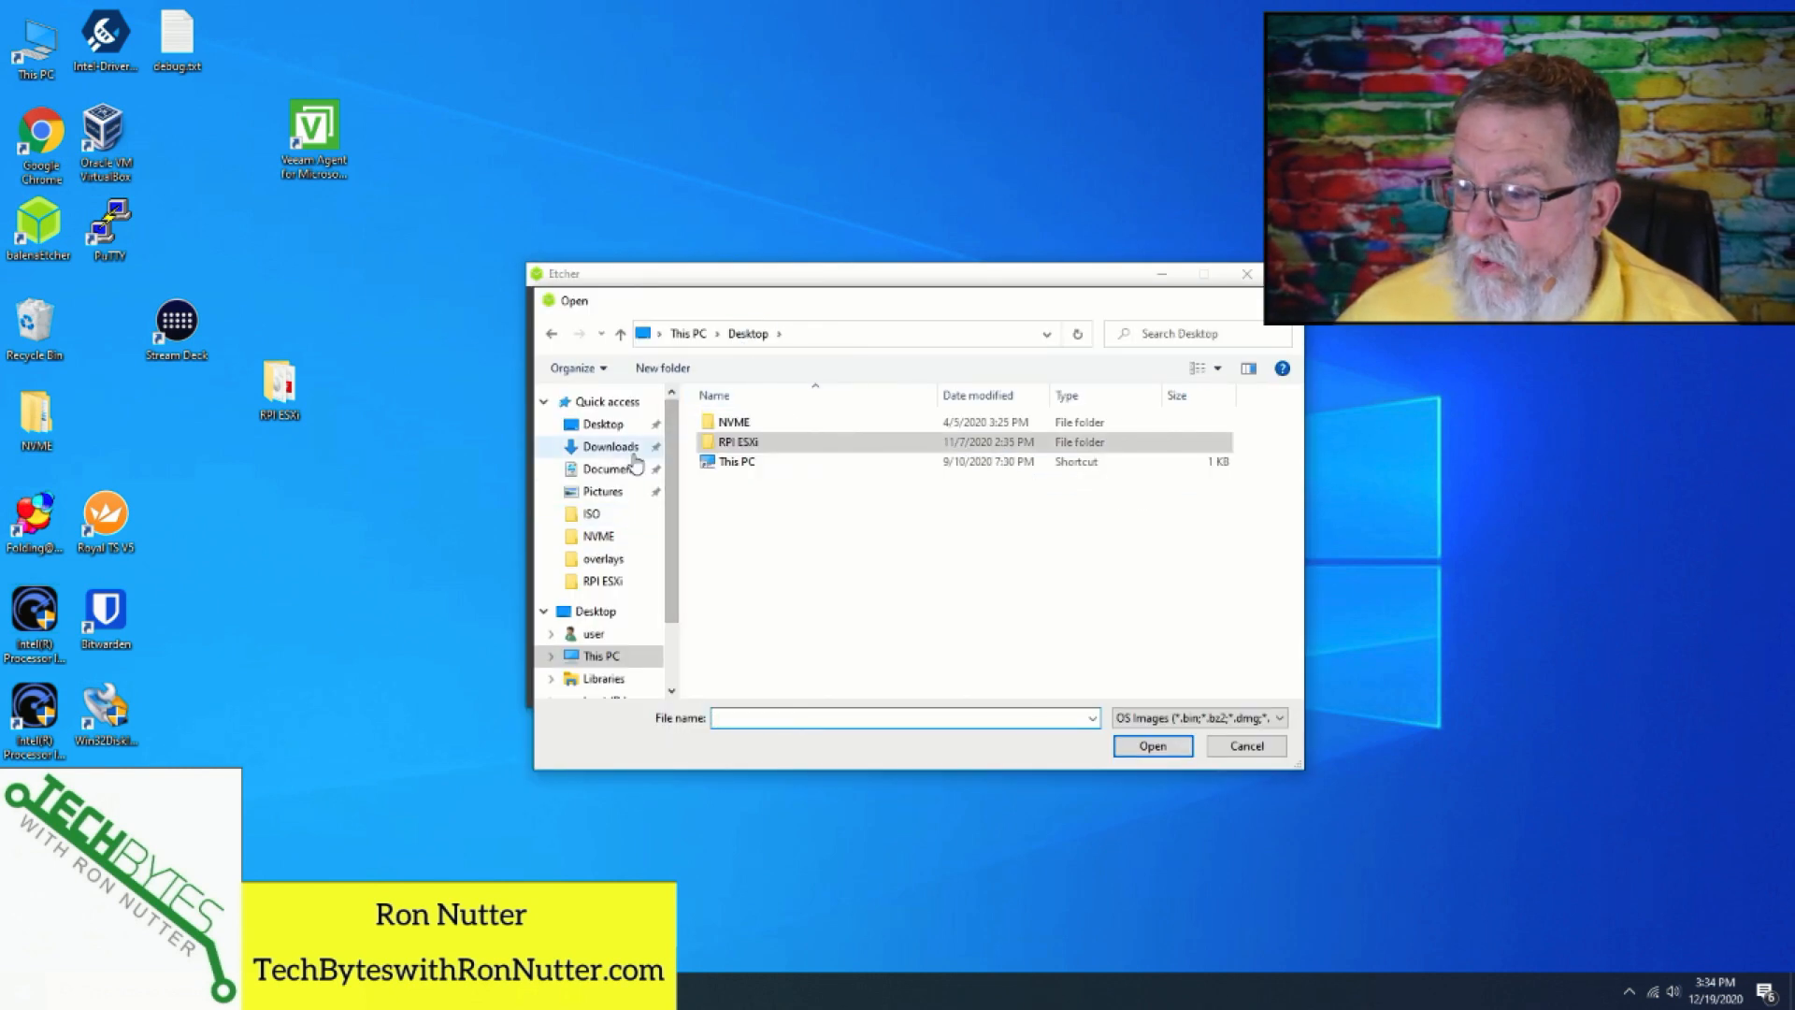
{"action": "left_click", "coordinate": [609, 447]}
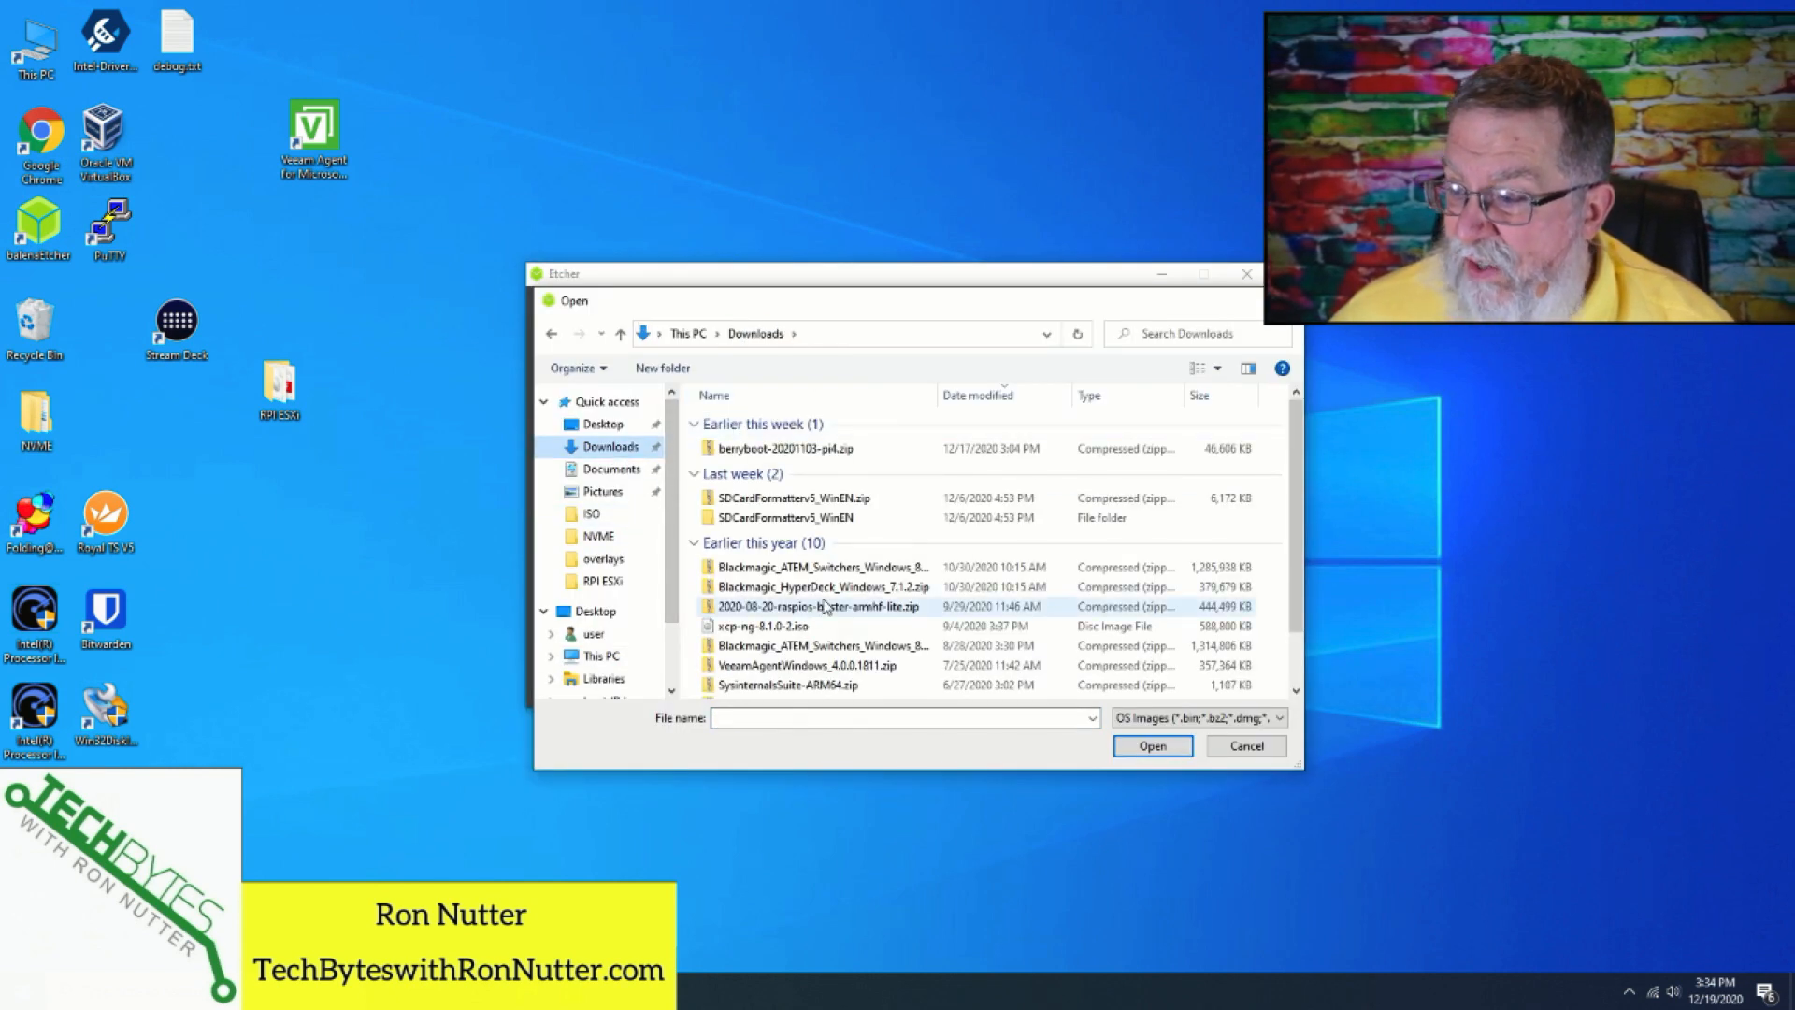
{"action": "left_click", "coordinate": [1152, 746]}
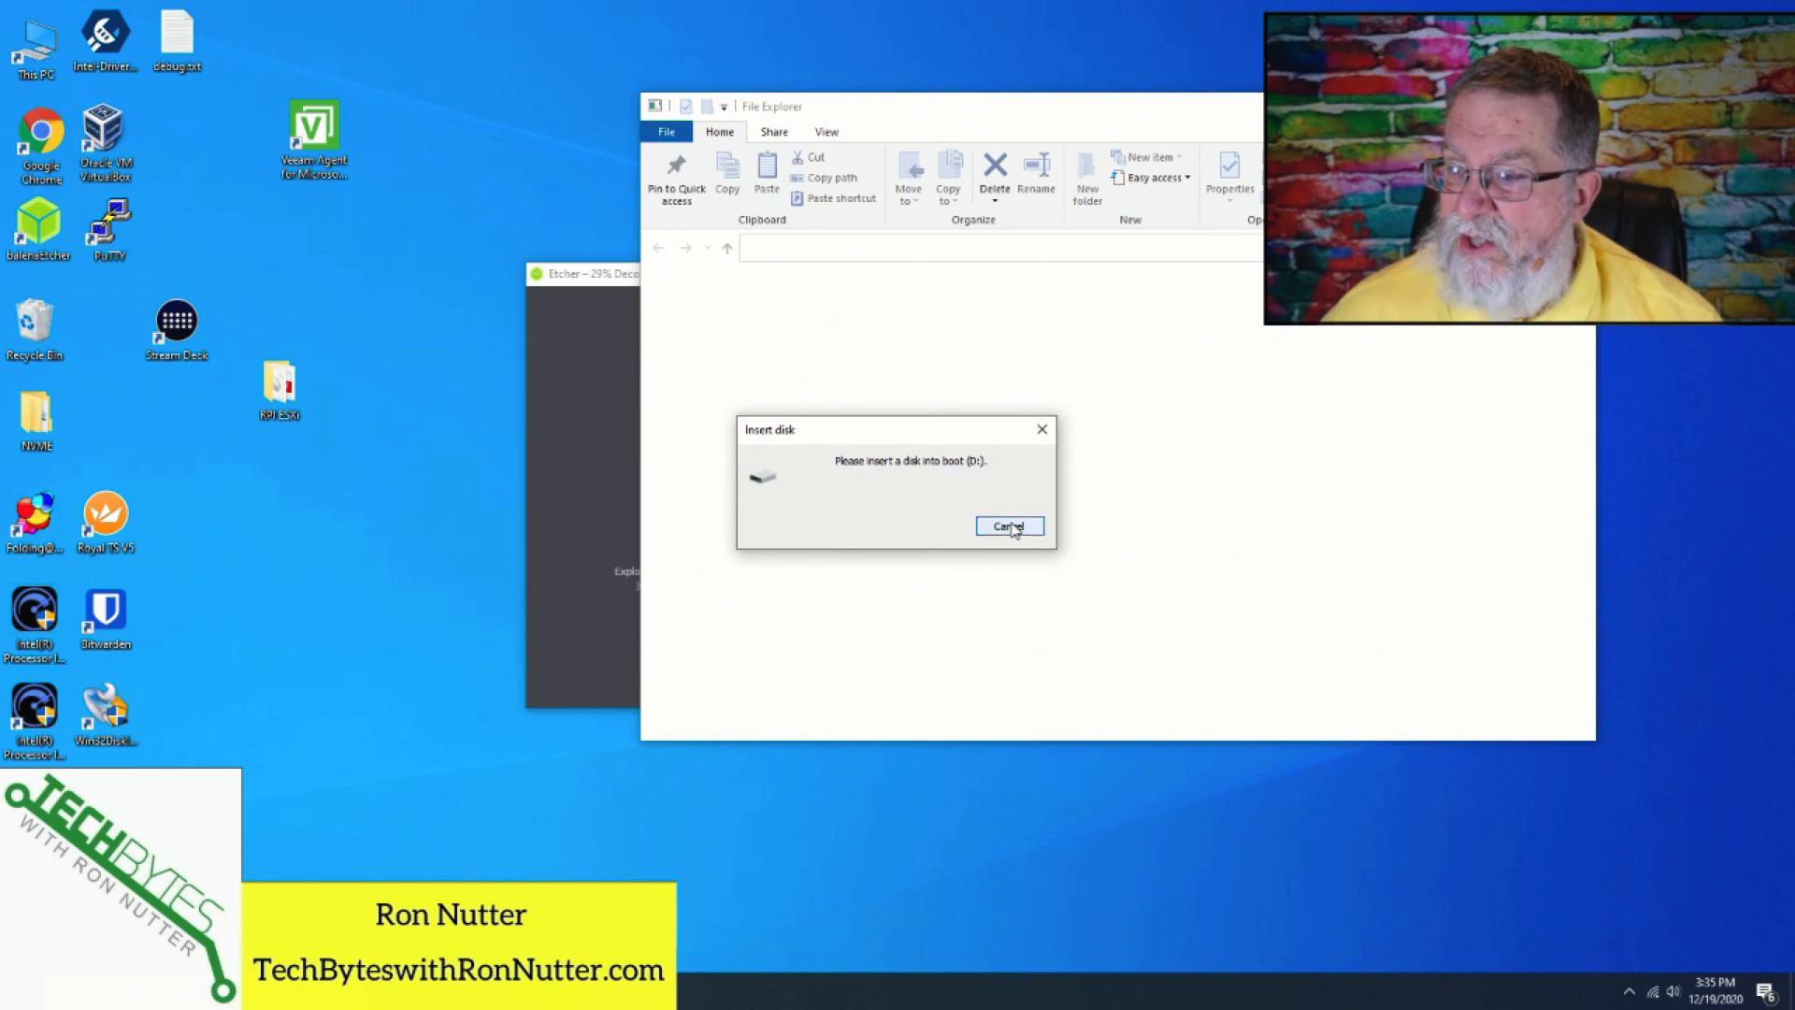
Cancel the Insert disk prompt so Etcher continues flashing and validating the card.
{"action": "left_click", "coordinate": [1007, 525]}
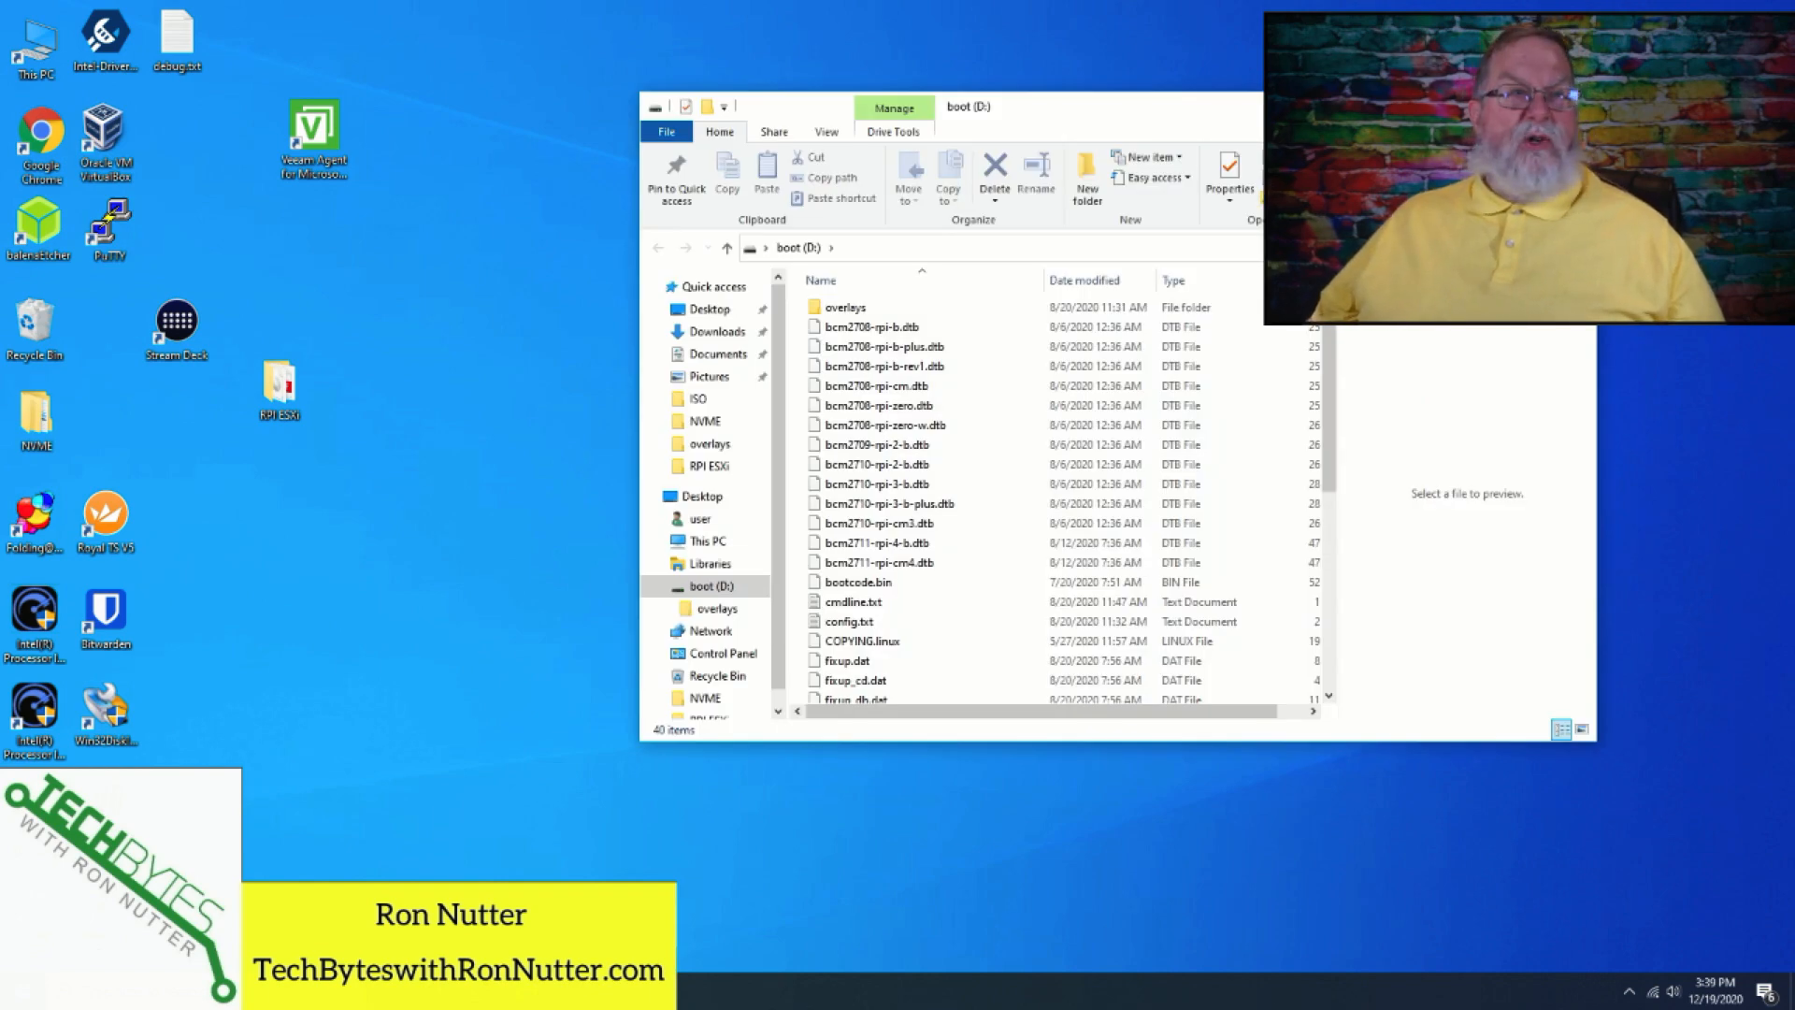
{"action": "mouse_move", "coordinate": [1151, 111]}
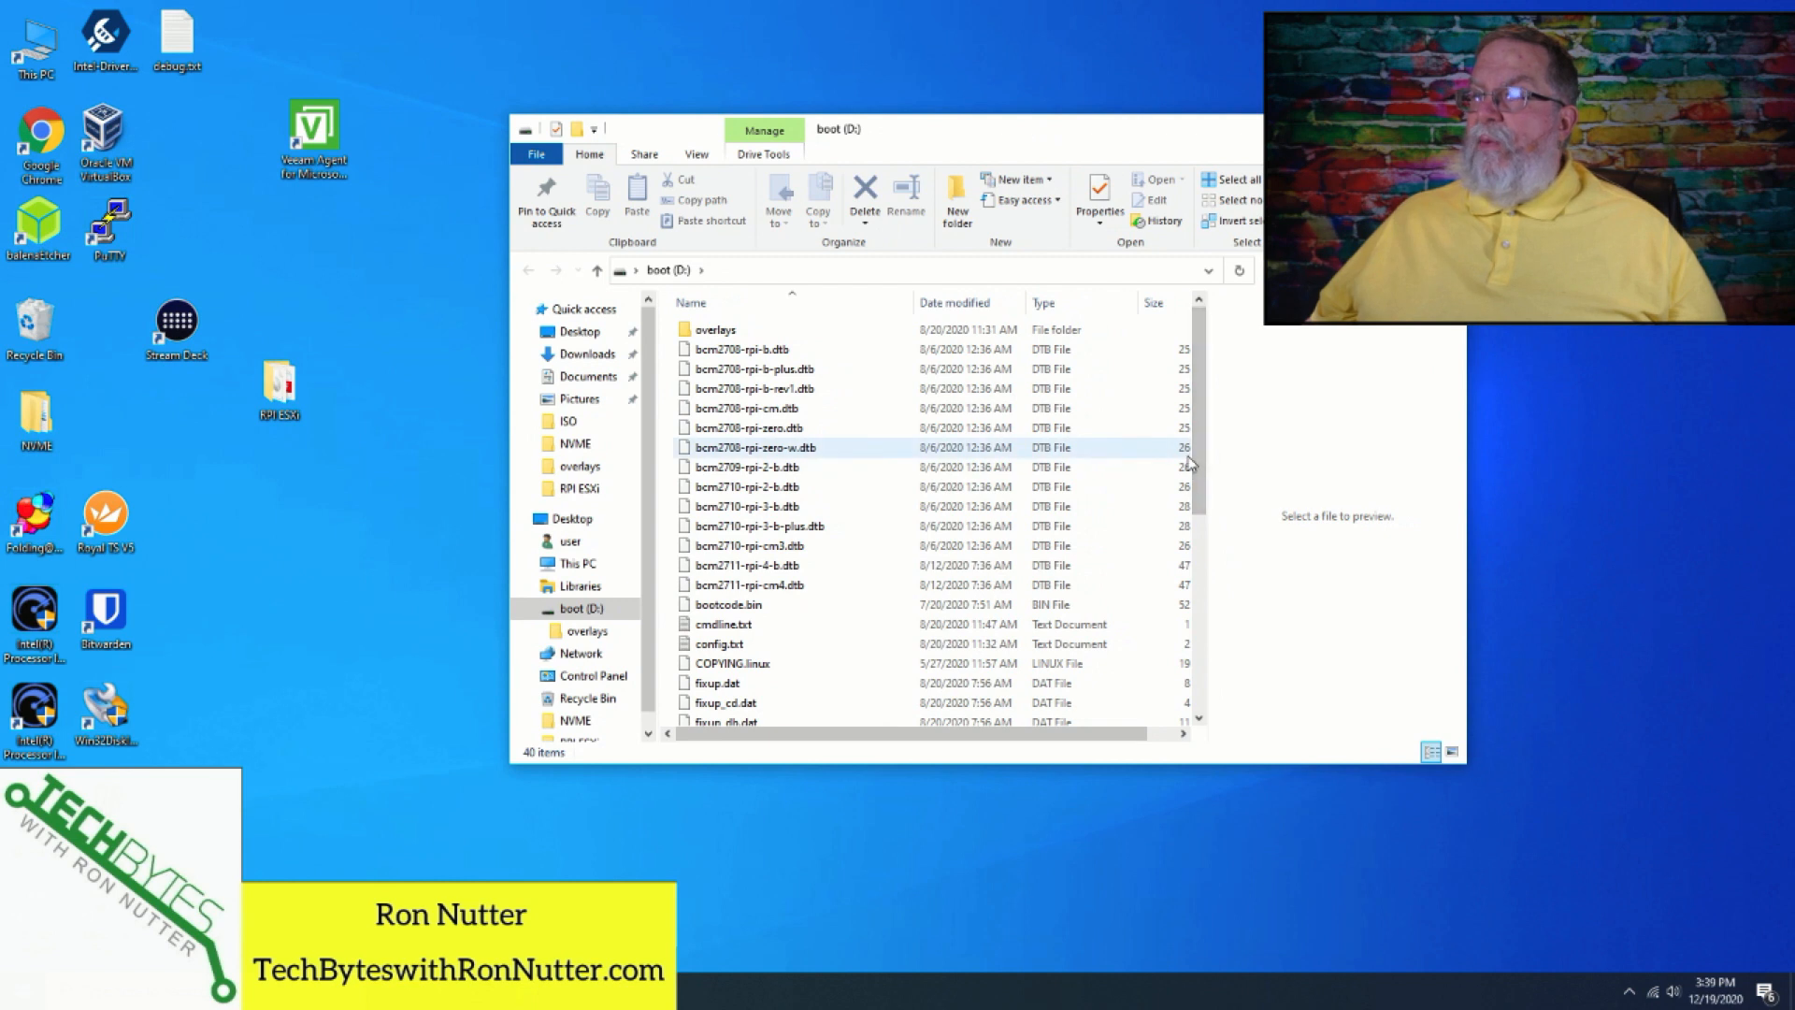
Create an empty file named ssh with no extension in the boot (D:) partition.
{"action": "scroll", "scroll_direction": "down", "scroll_amount": 3}
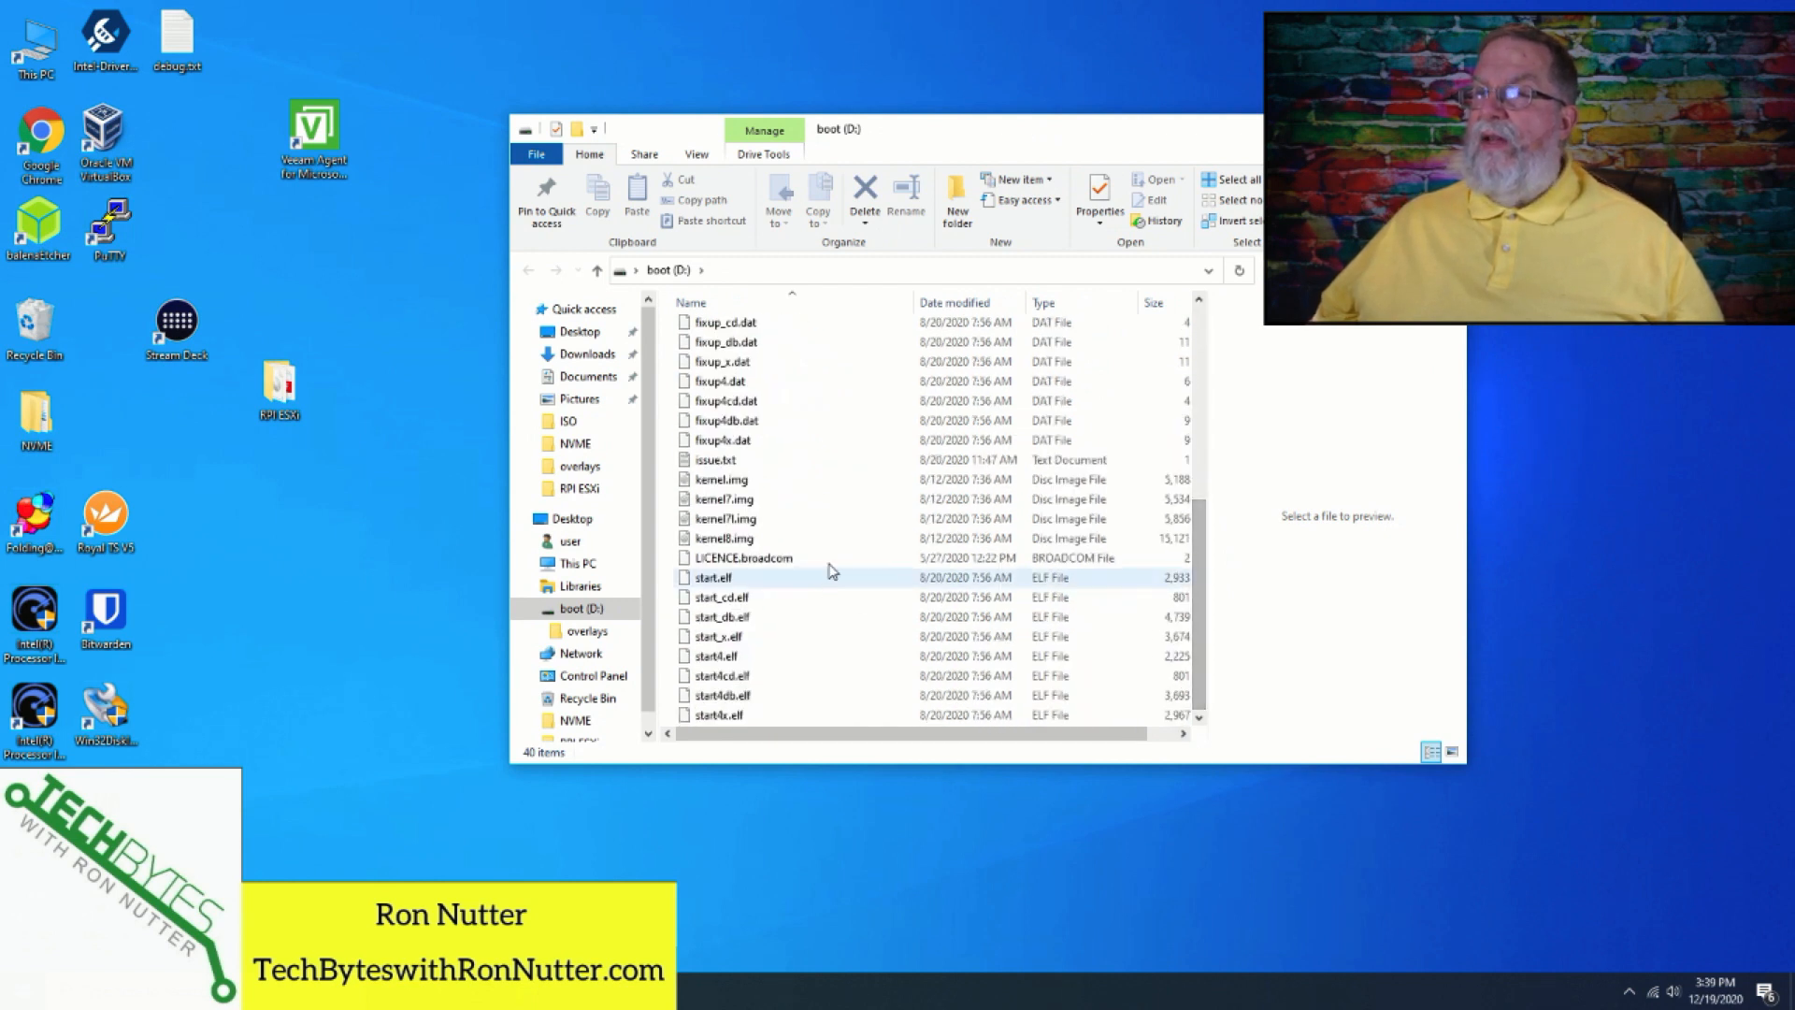
{"action": "right_click", "coordinate": [839, 550]}
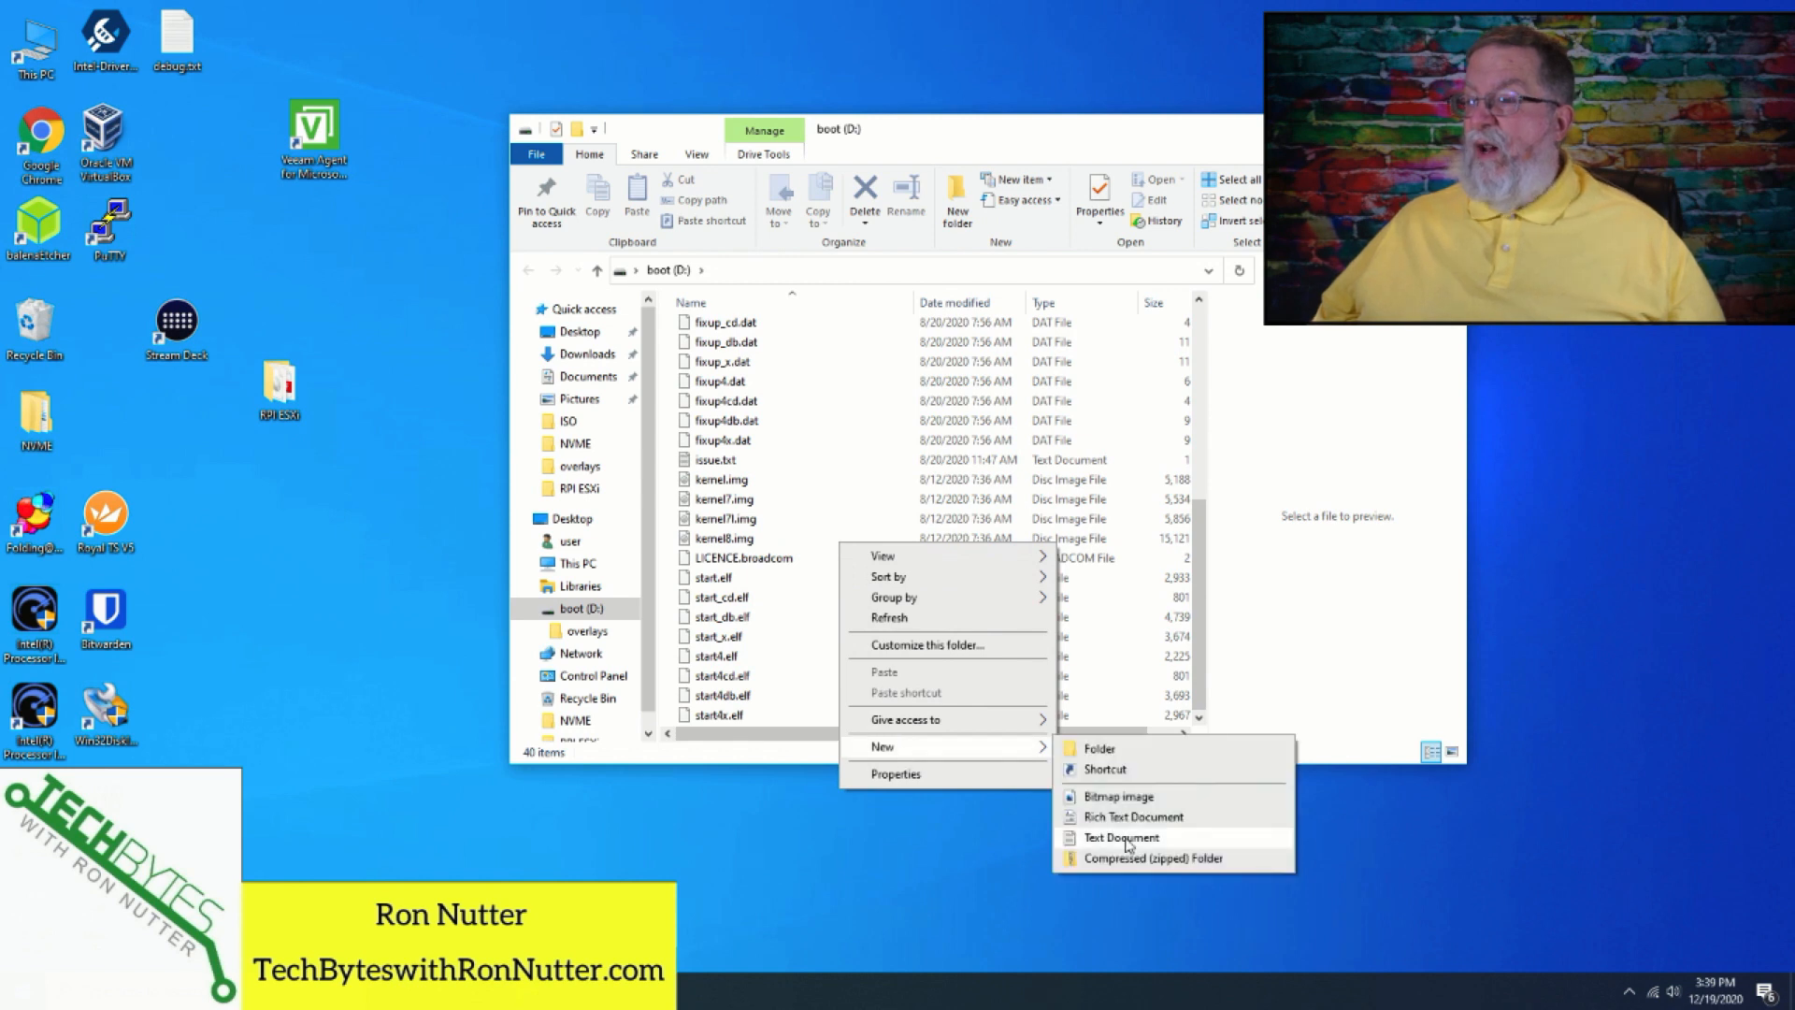
{"action": "left_click", "coordinate": [1118, 838]}
{"action": "type", "text": "ssh"}
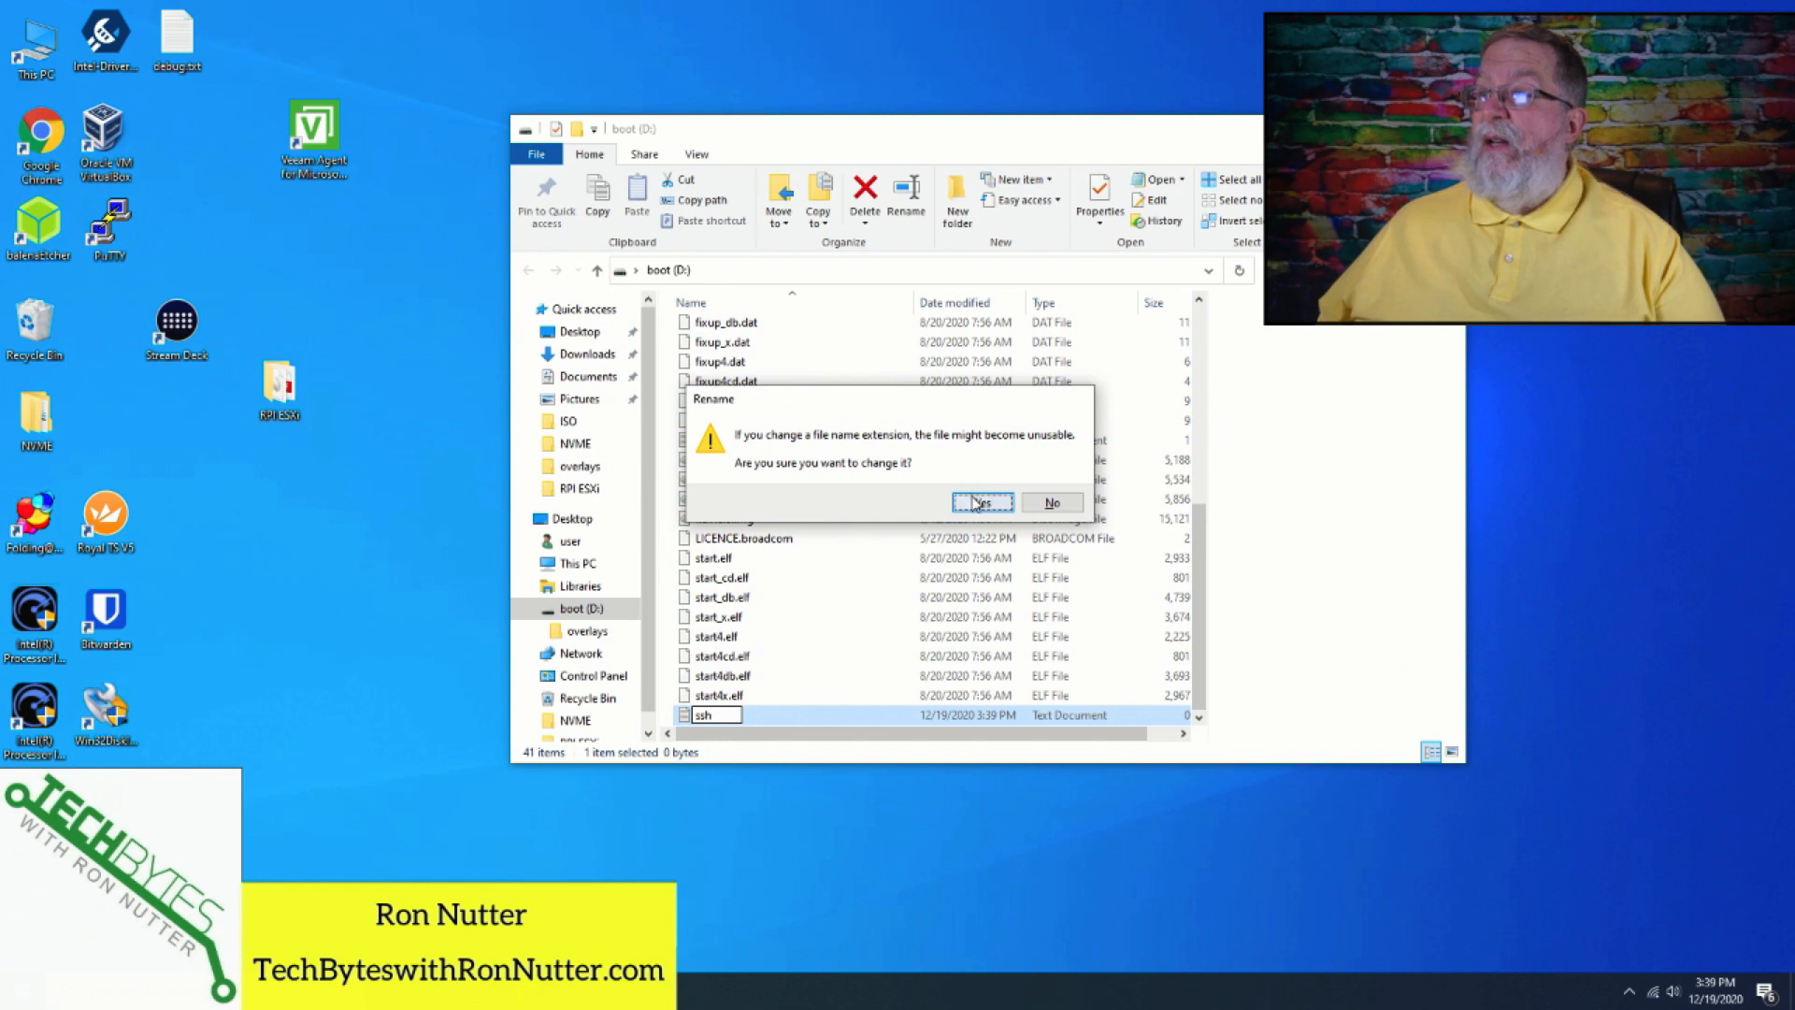
{"action": "left_click", "coordinate": [982, 503]}
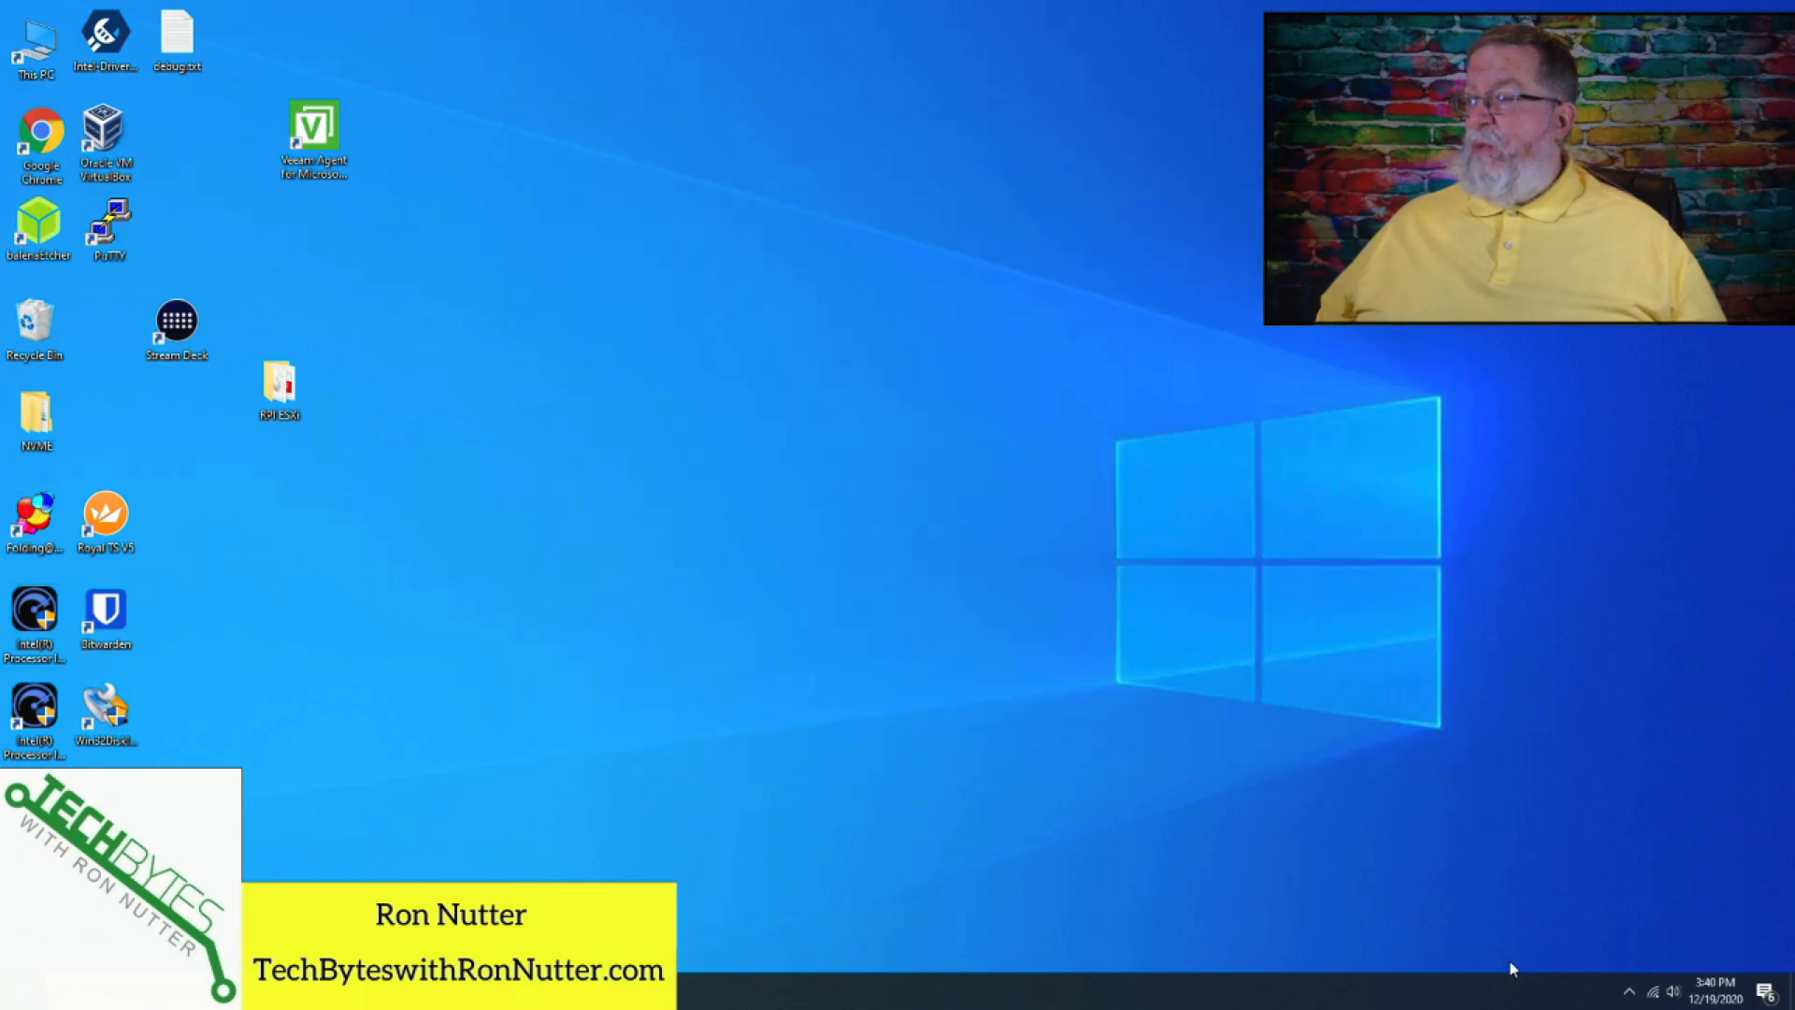
Eject the USB3.0 Card Reader via the Safely Remove Hardware tray icon.
{"action": "left_click", "coordinate": [1628, 991]}
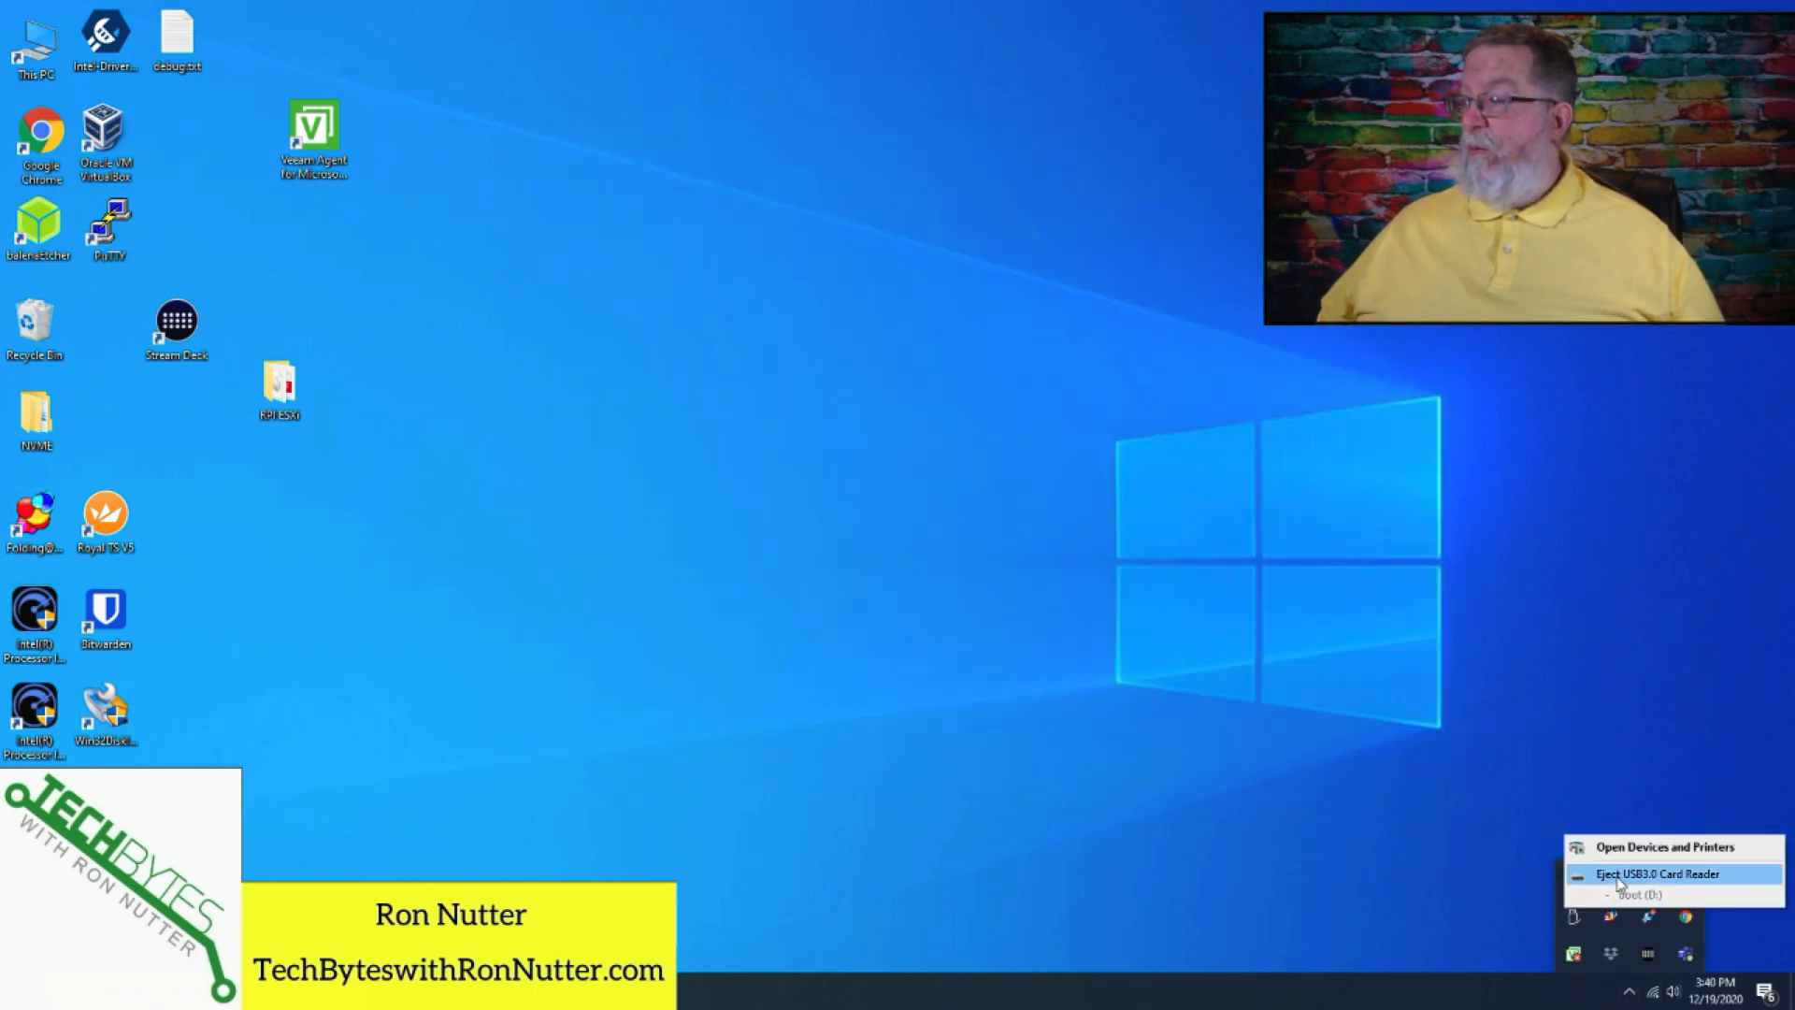
{"action": "left_click", "coordinate": [1663, 874]}
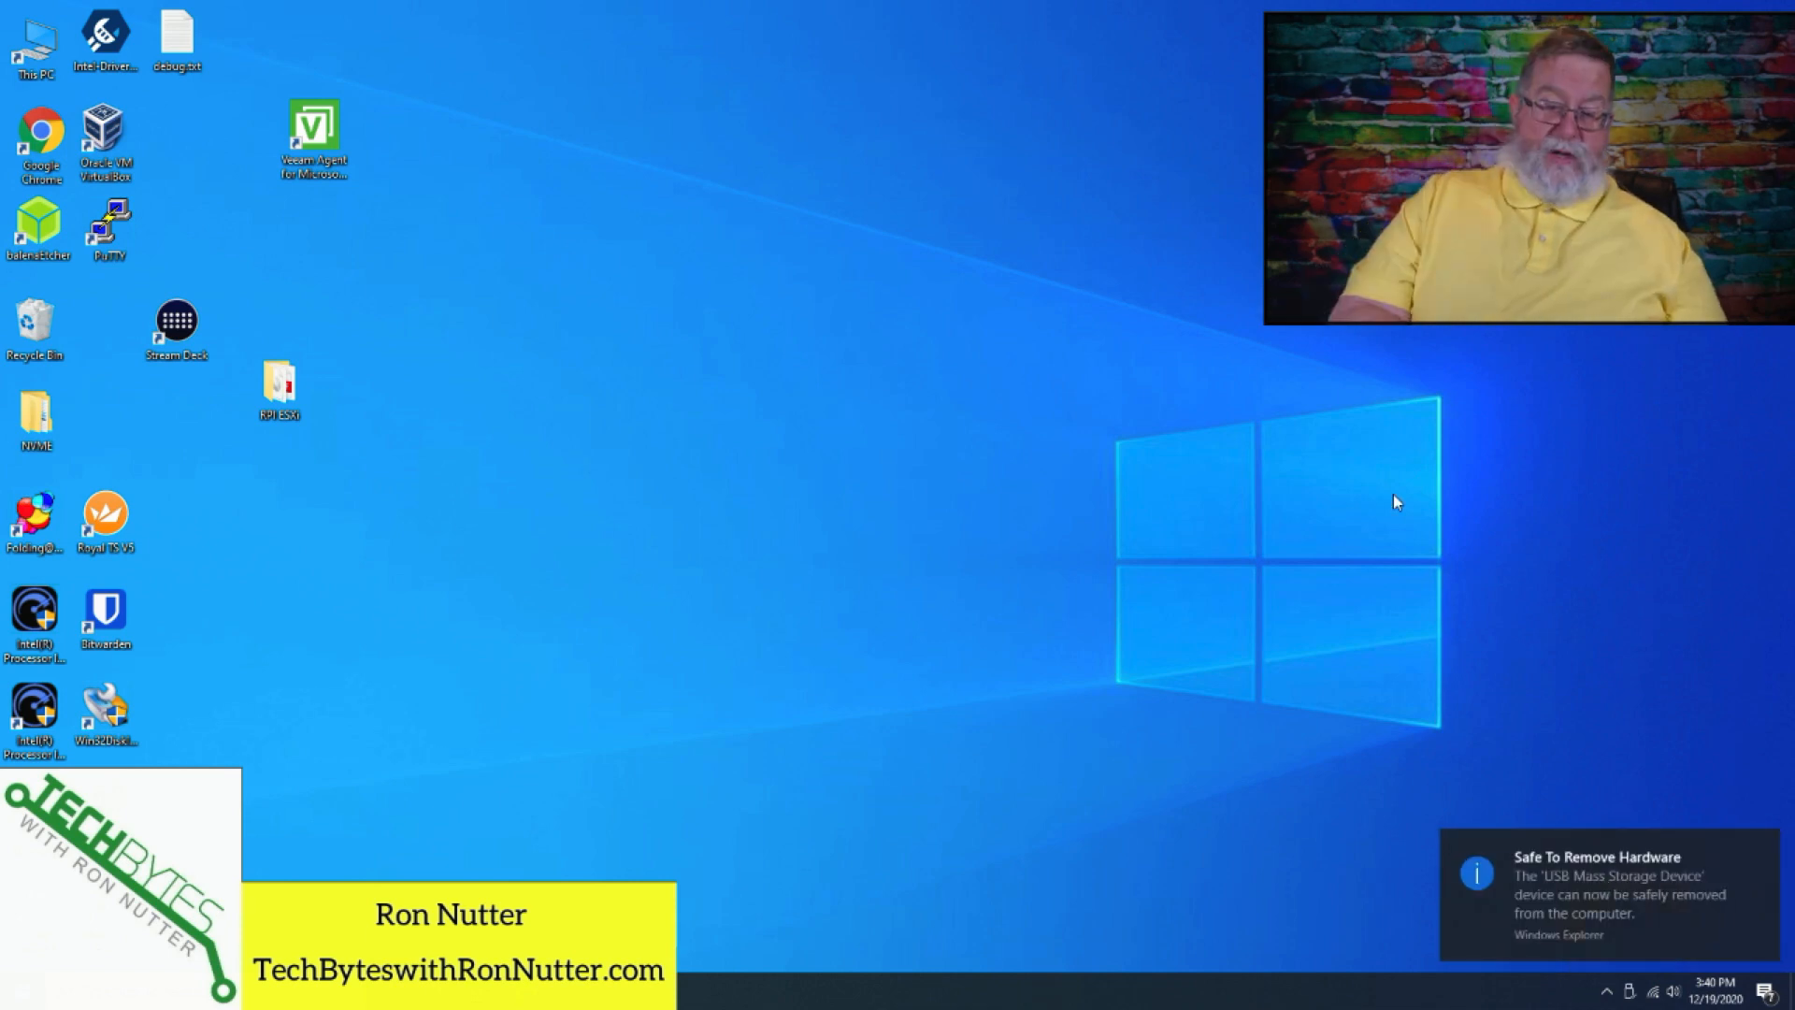